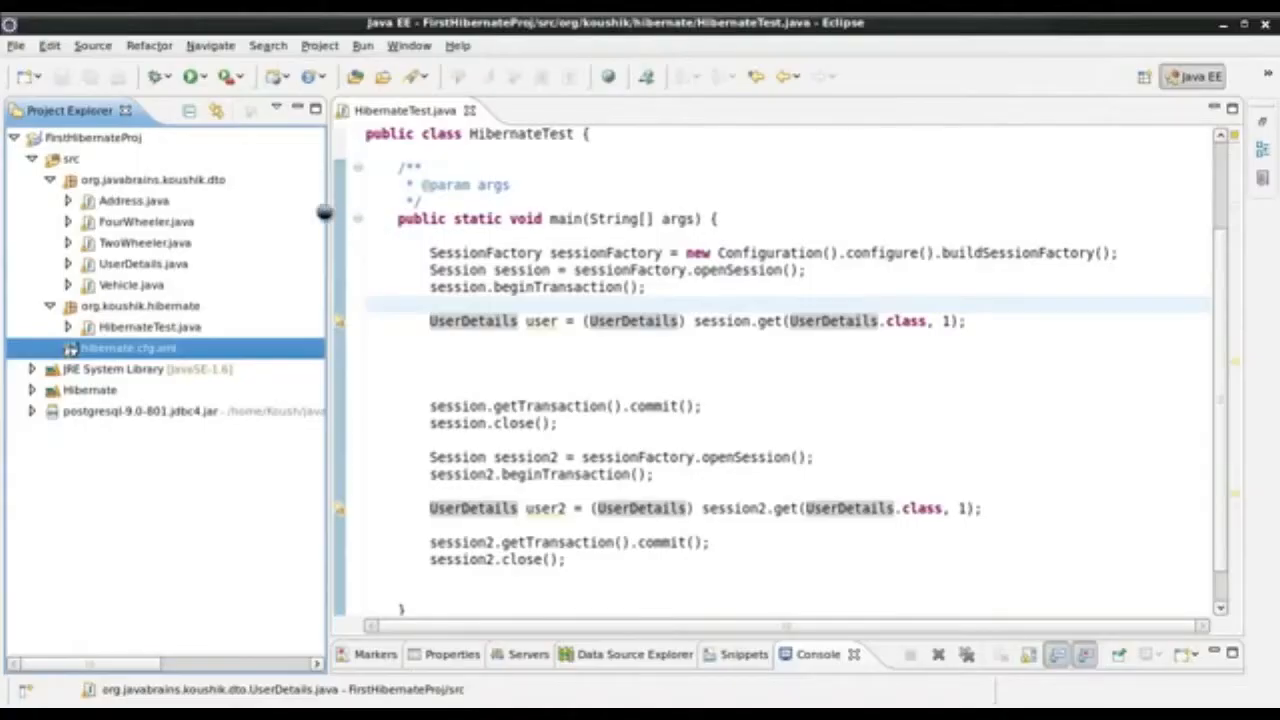
{"action": "mouse_move", "coordinate": [330, 213]}
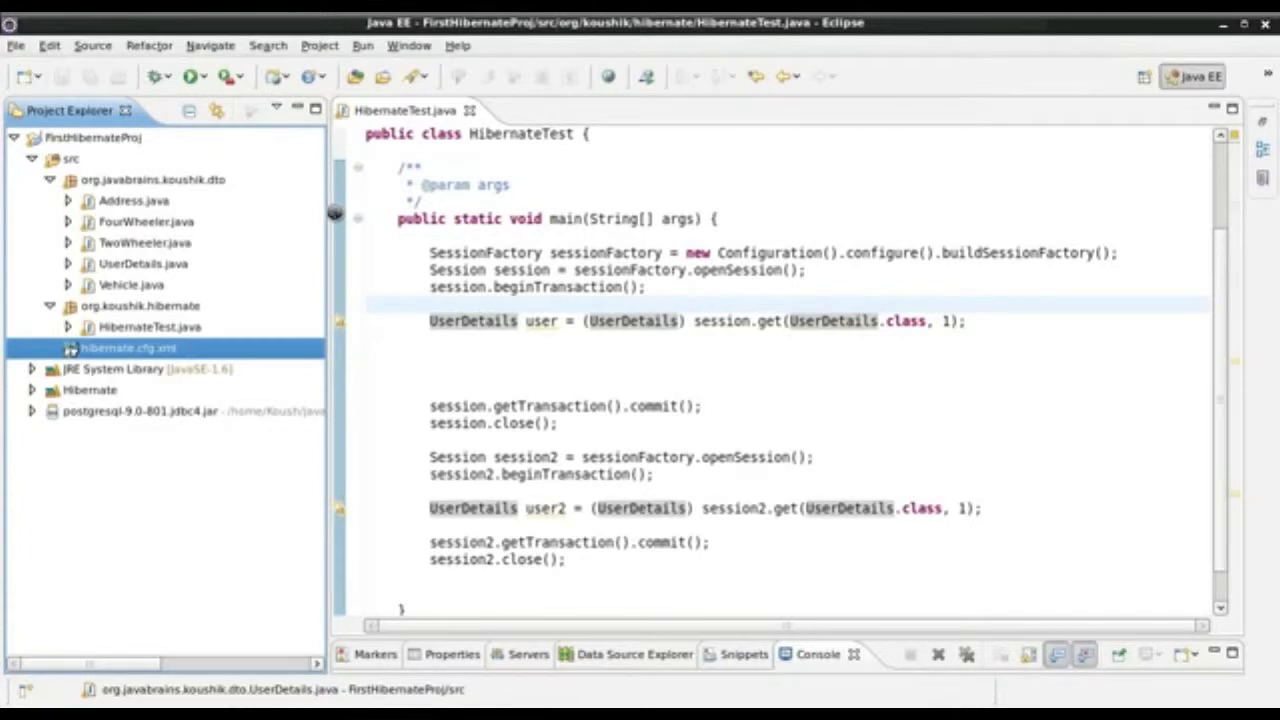
- Review hibernate.cfg.xml's second-level cache properties, then open UserDetails.java's caching annotations
{"action": "double_click", "coordinate": [127, 348]}
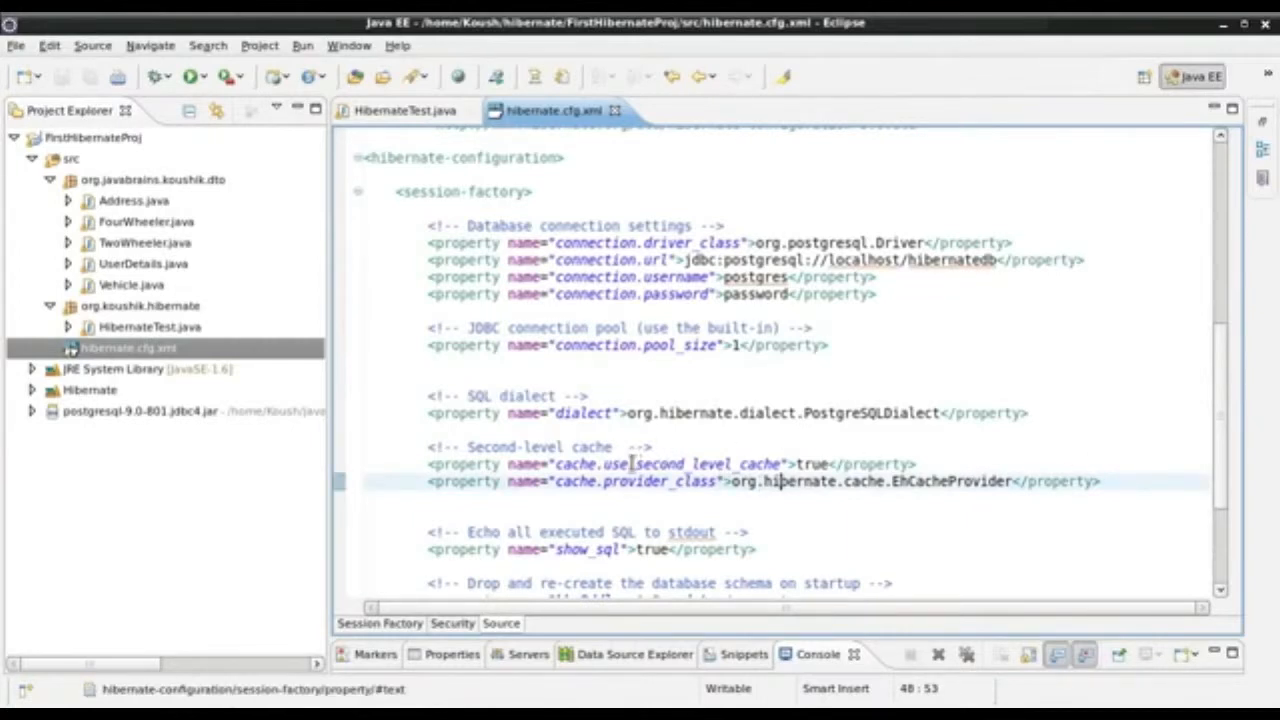
{"action": "double_click", "coordinate": [680, 464]}
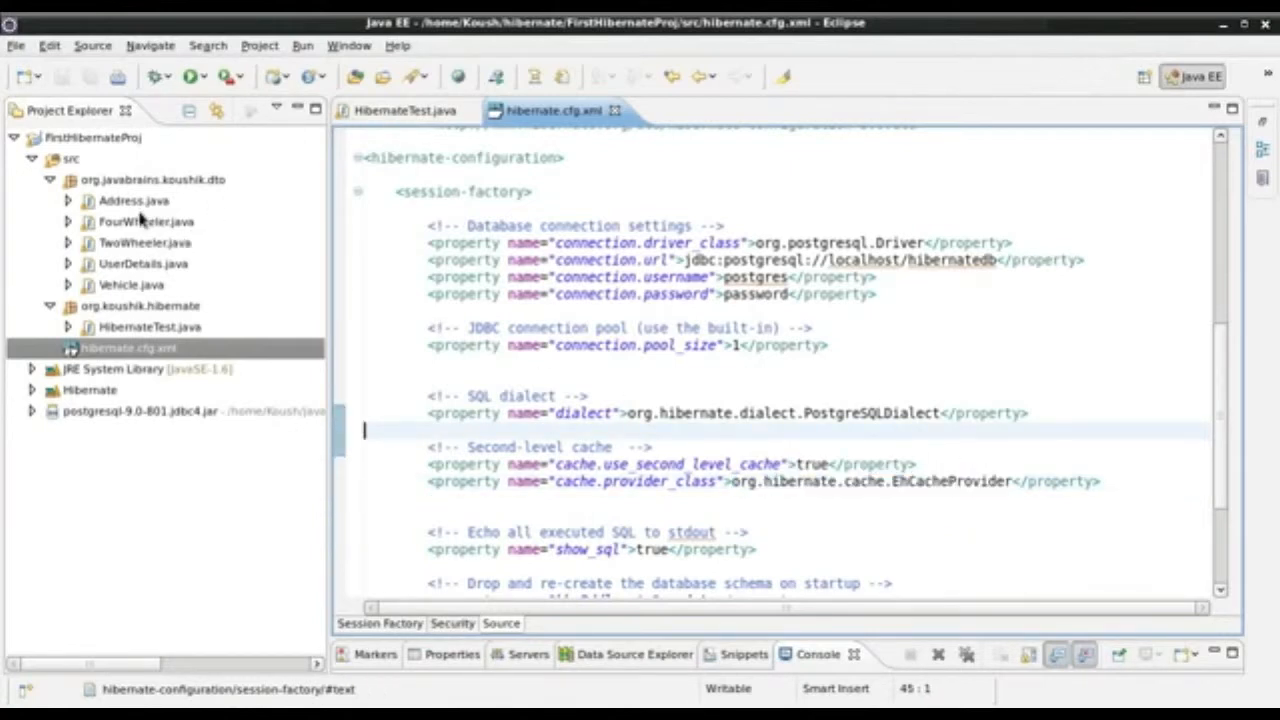
{"action": "double_click", "coordinate": [134, 263]}
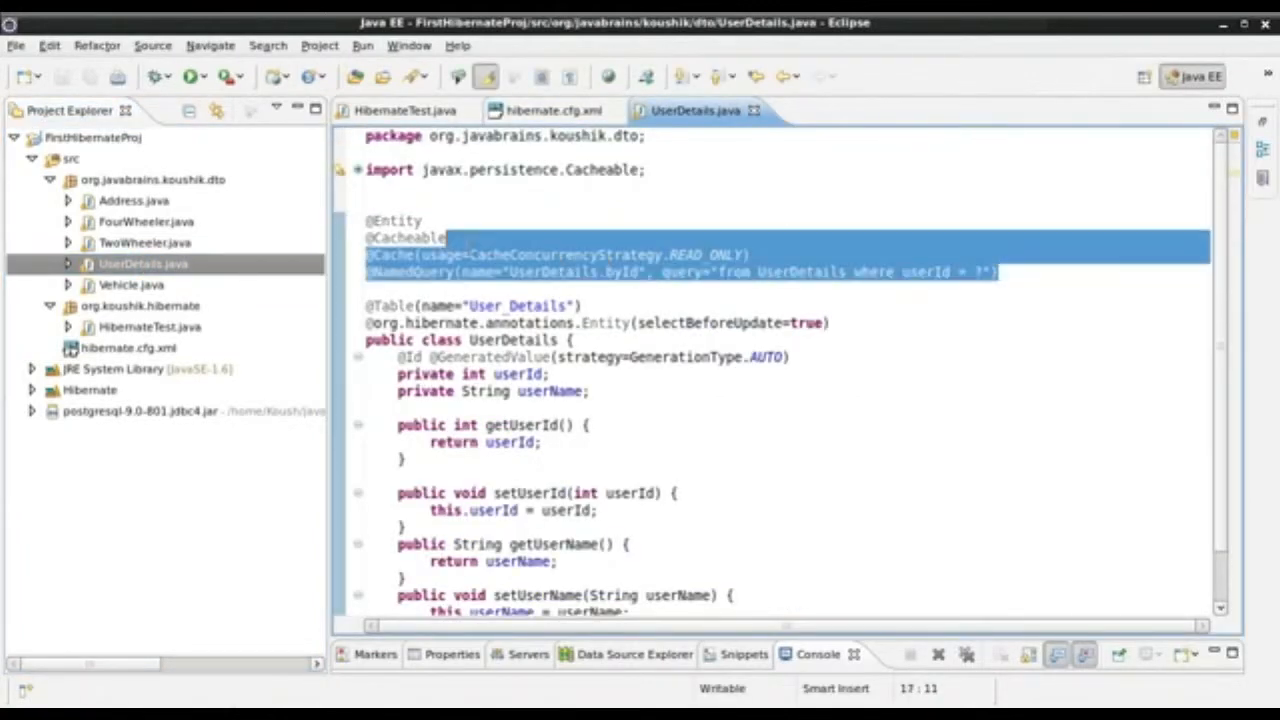
{"action": "left_click", "coordinate": [440, 237]}
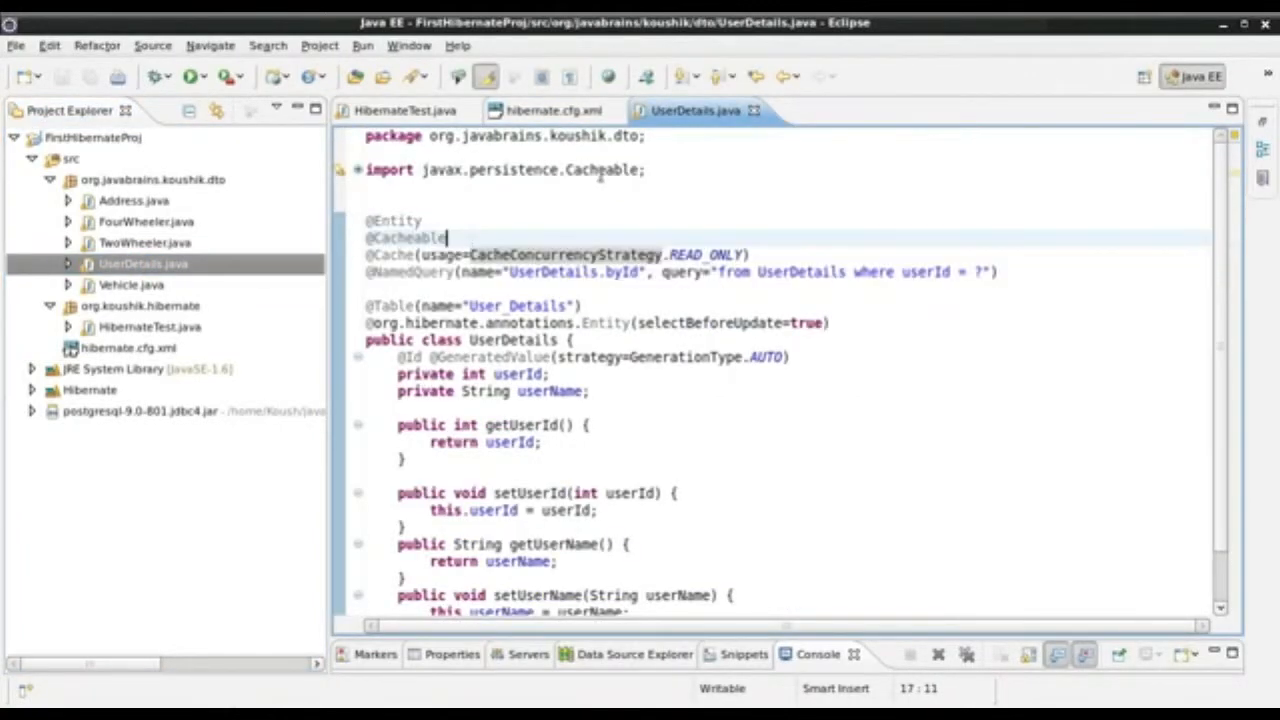
{"action": "mouse_move", "coordinate": [769, 240]}
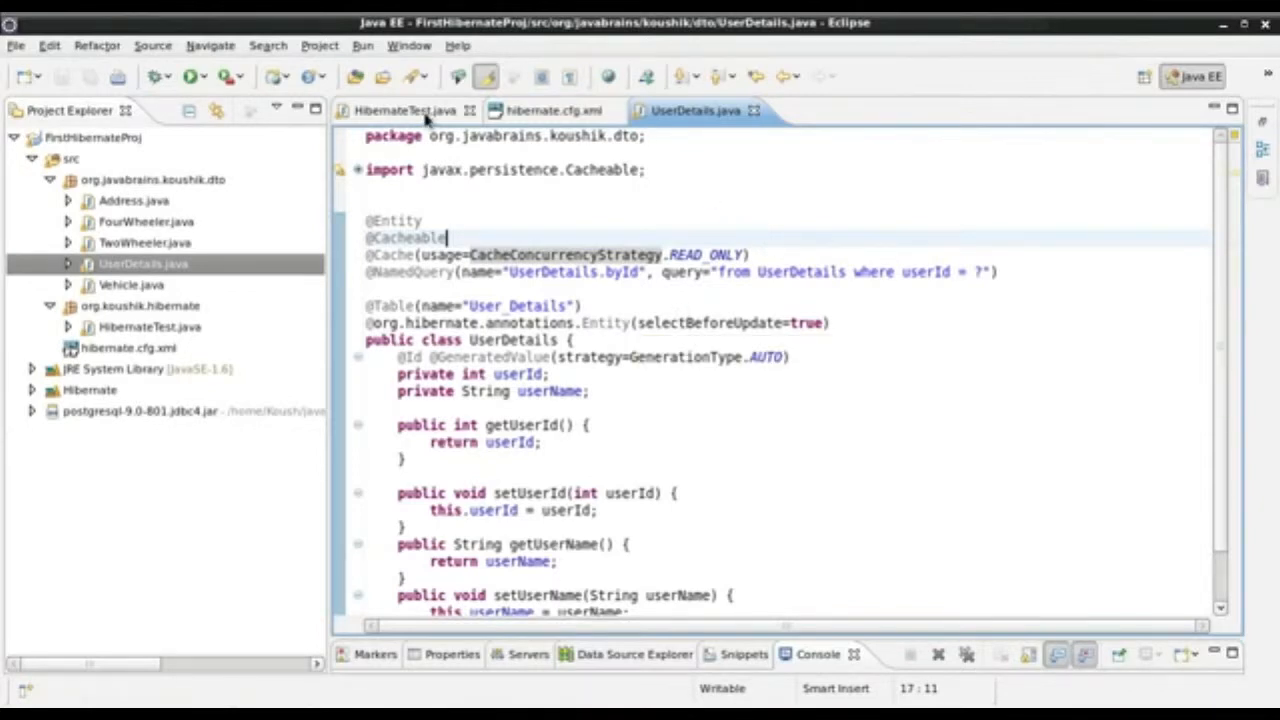
- Switch back to the HibernateTest.java editor
{"action": "left_click", "coordinate": [407, 110]}
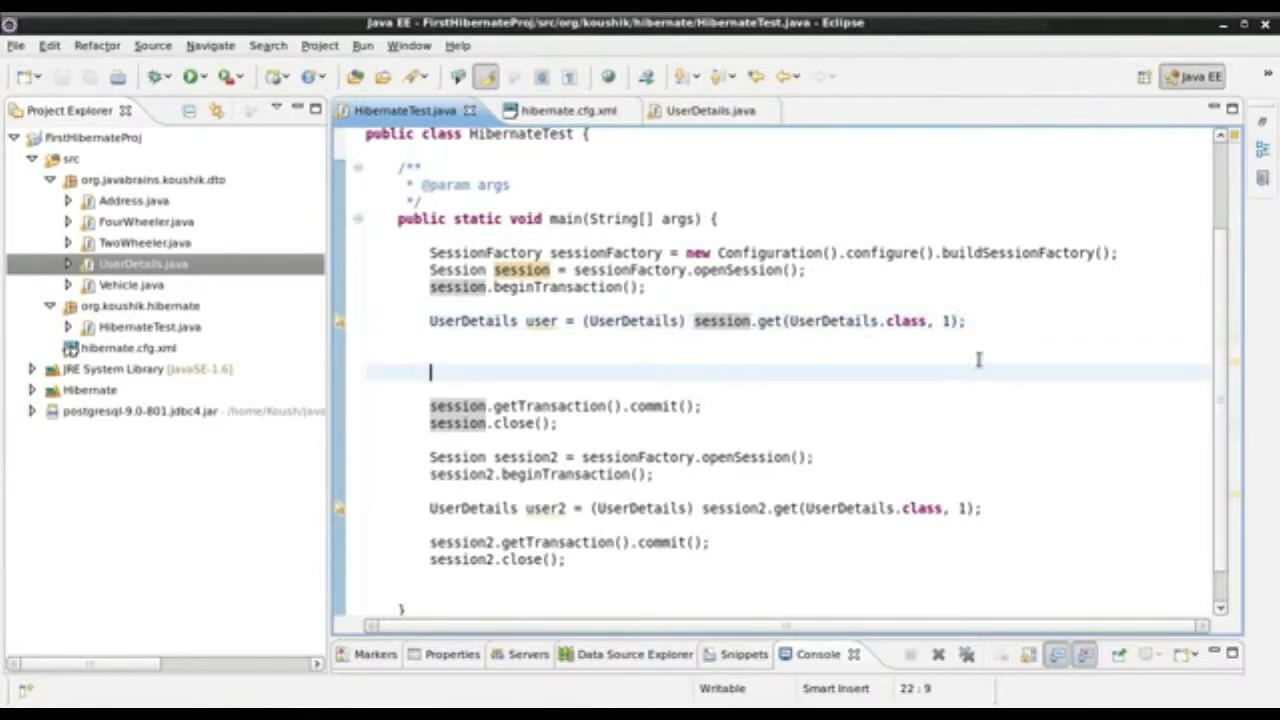
{"action": "mouse_move", "coordinate": [539, 320]}
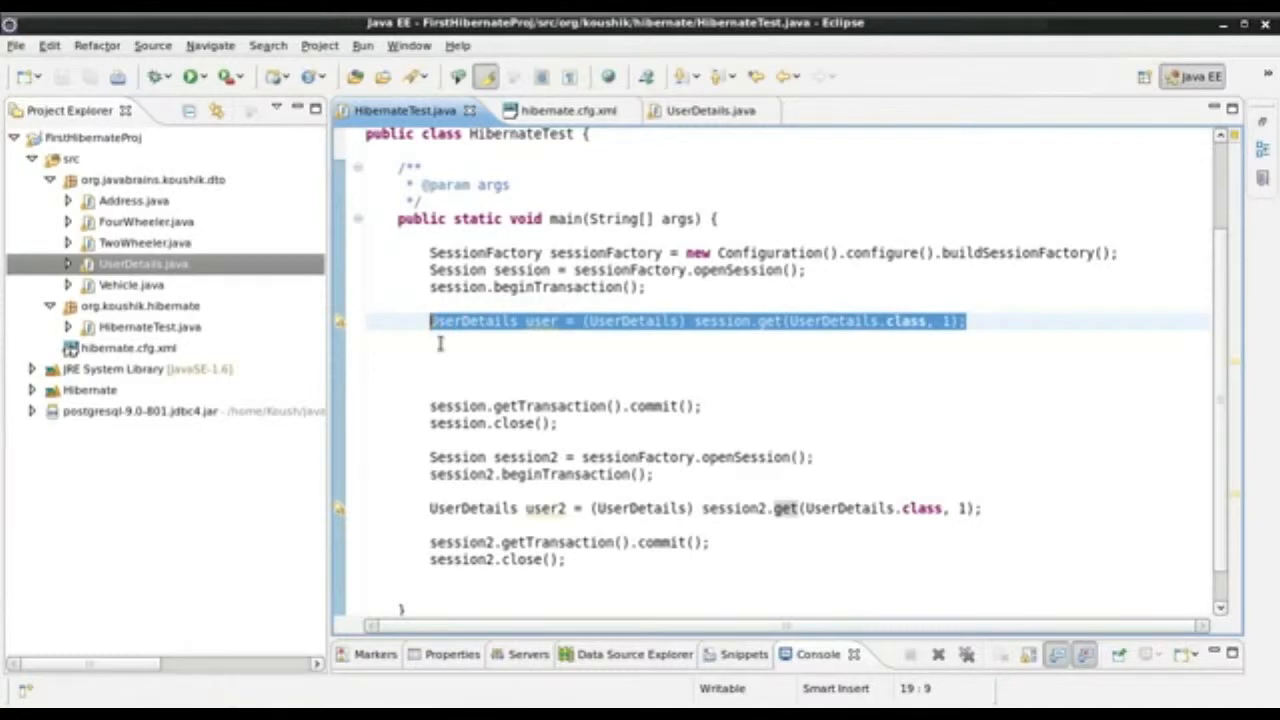
- Replace the first session.get line with Query query = session.createQuery(...)
{"action": "key", "text": "Delete"}
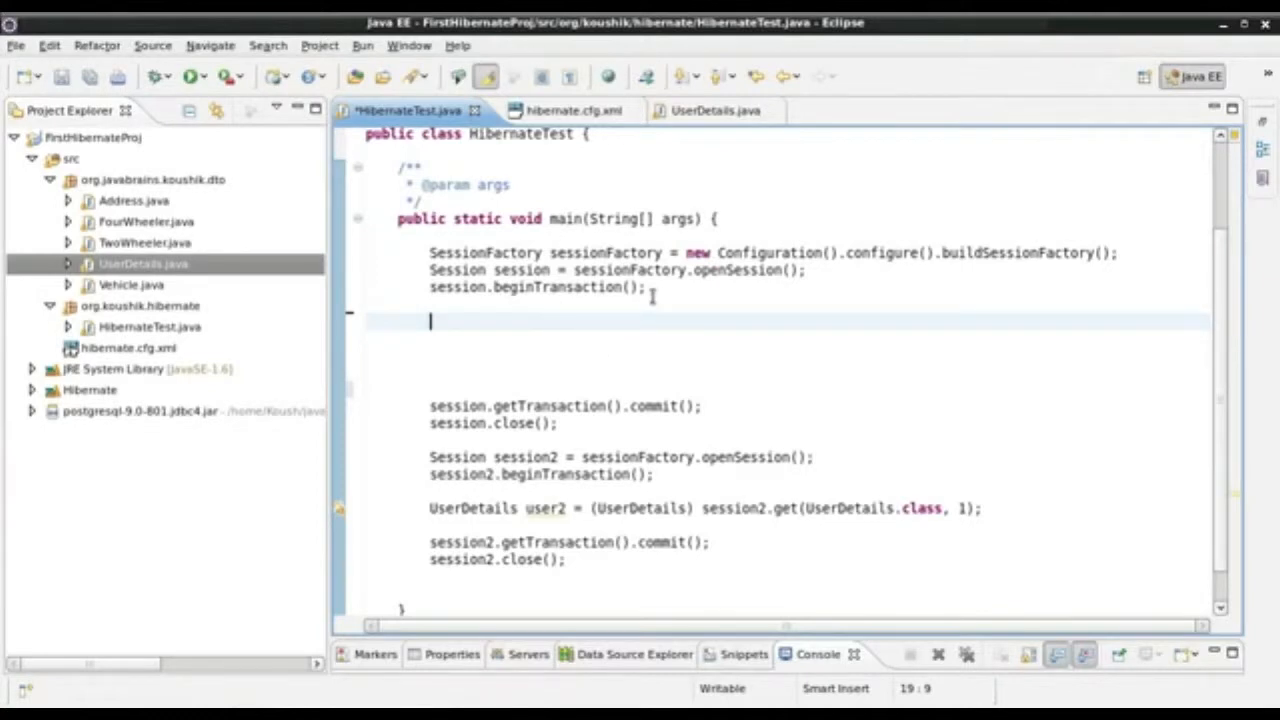
{"action": "type", "text": "s"}
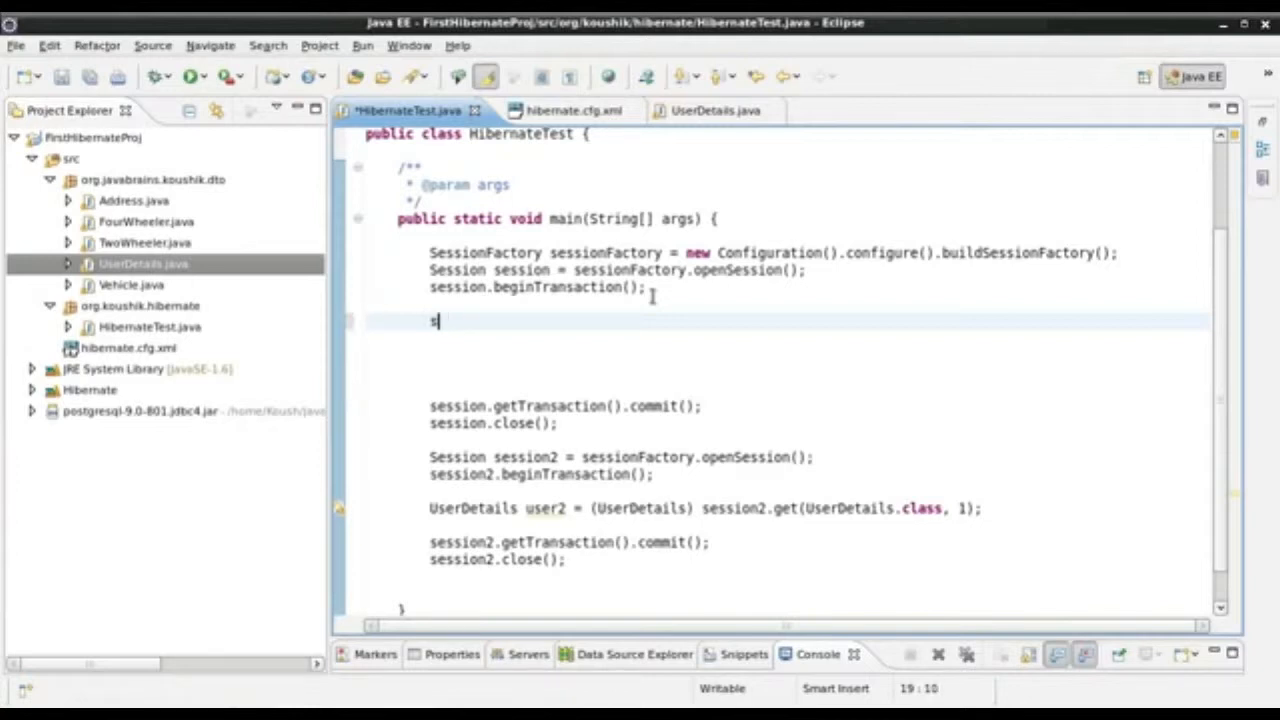
{"action": "type", "text": "Query"}
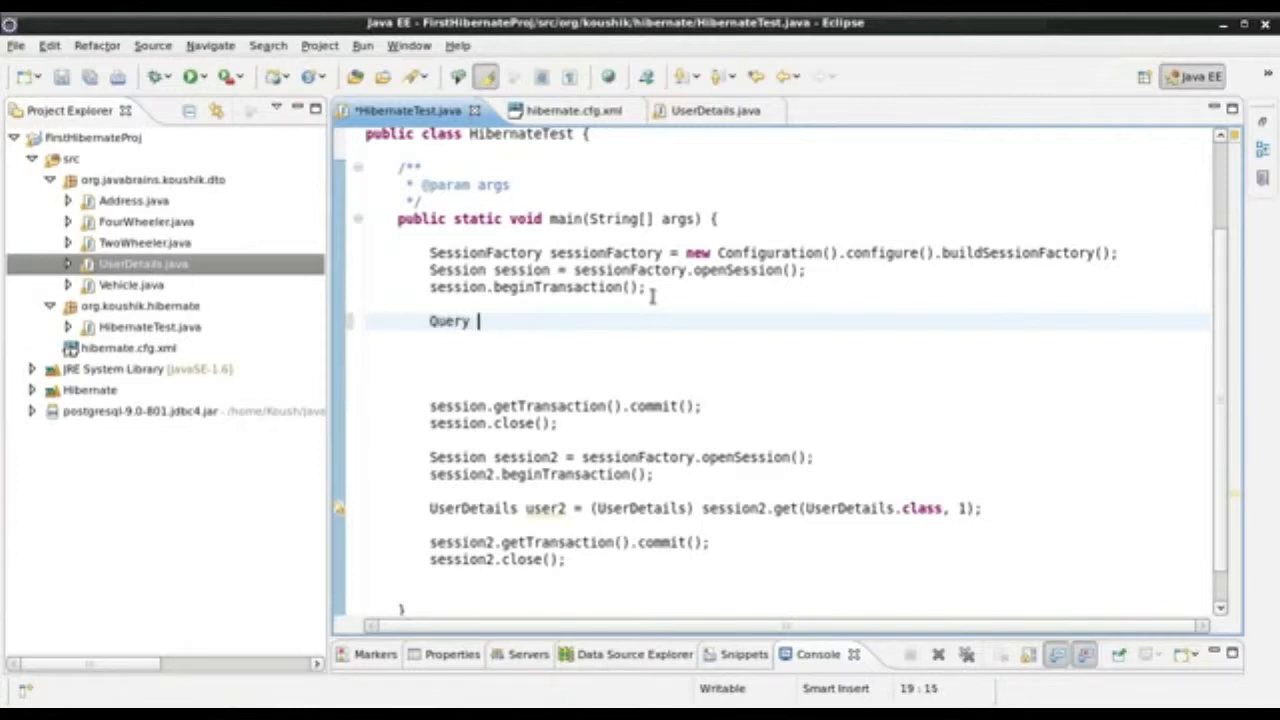
{"action": "type", "text": "query ="}
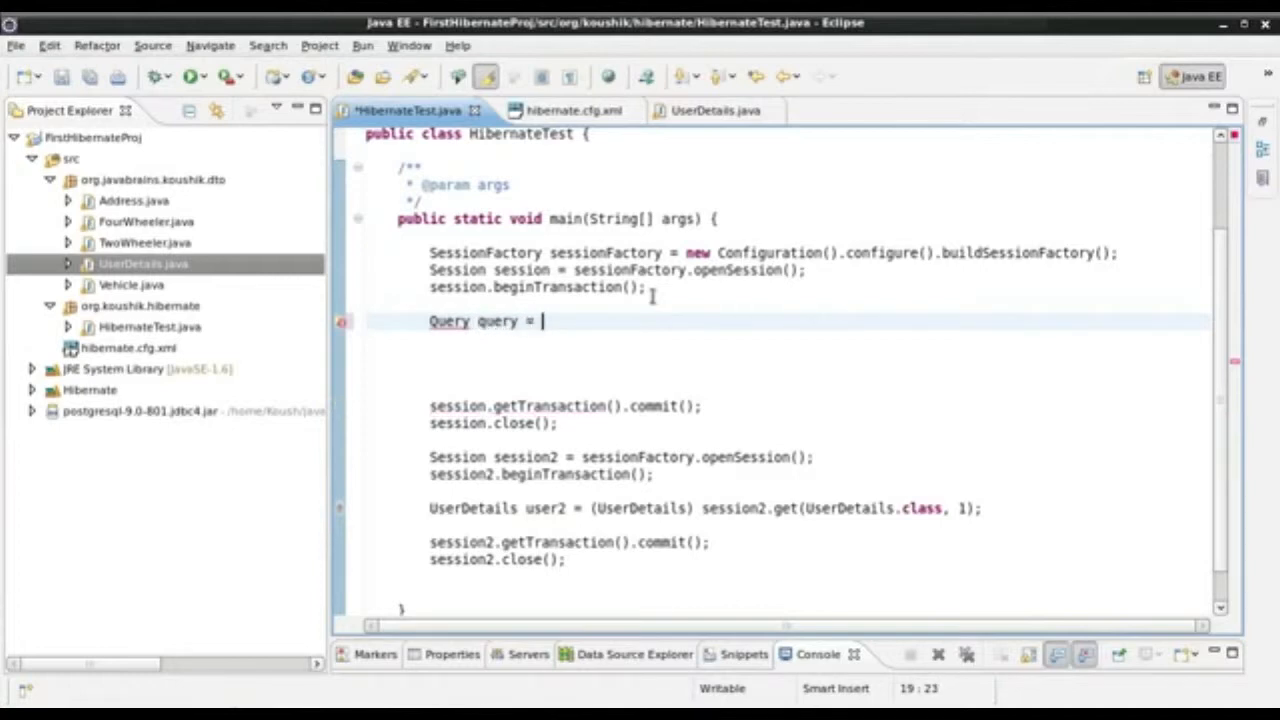
{"action": "type", "text": "session"}
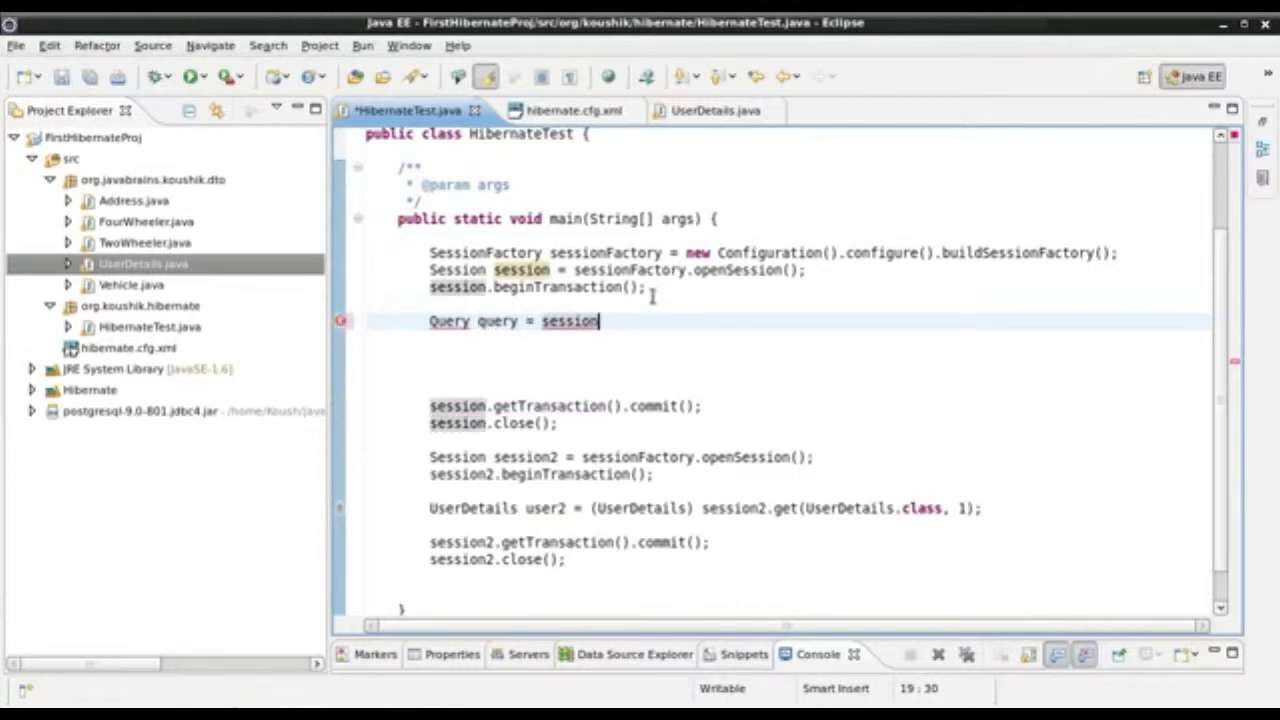
{"action": "type", "text": ".crea"}
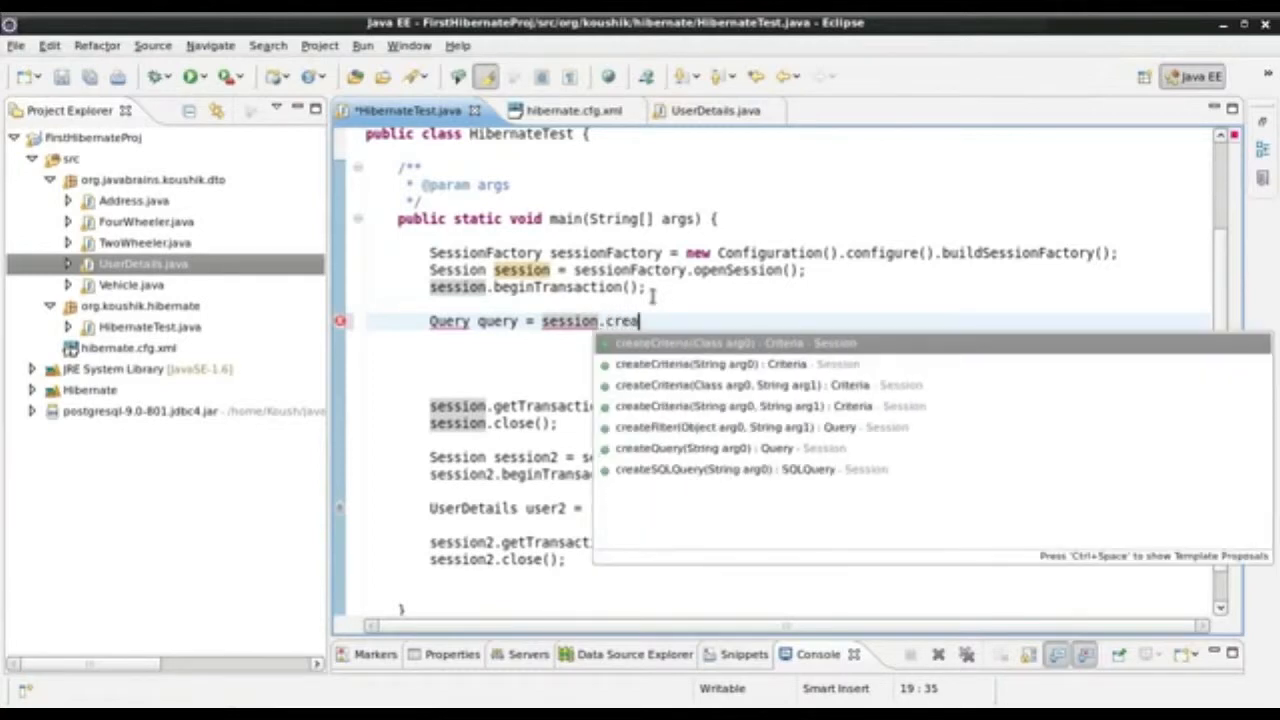
{"action": "left_click", "coordinate": [691, 448]}
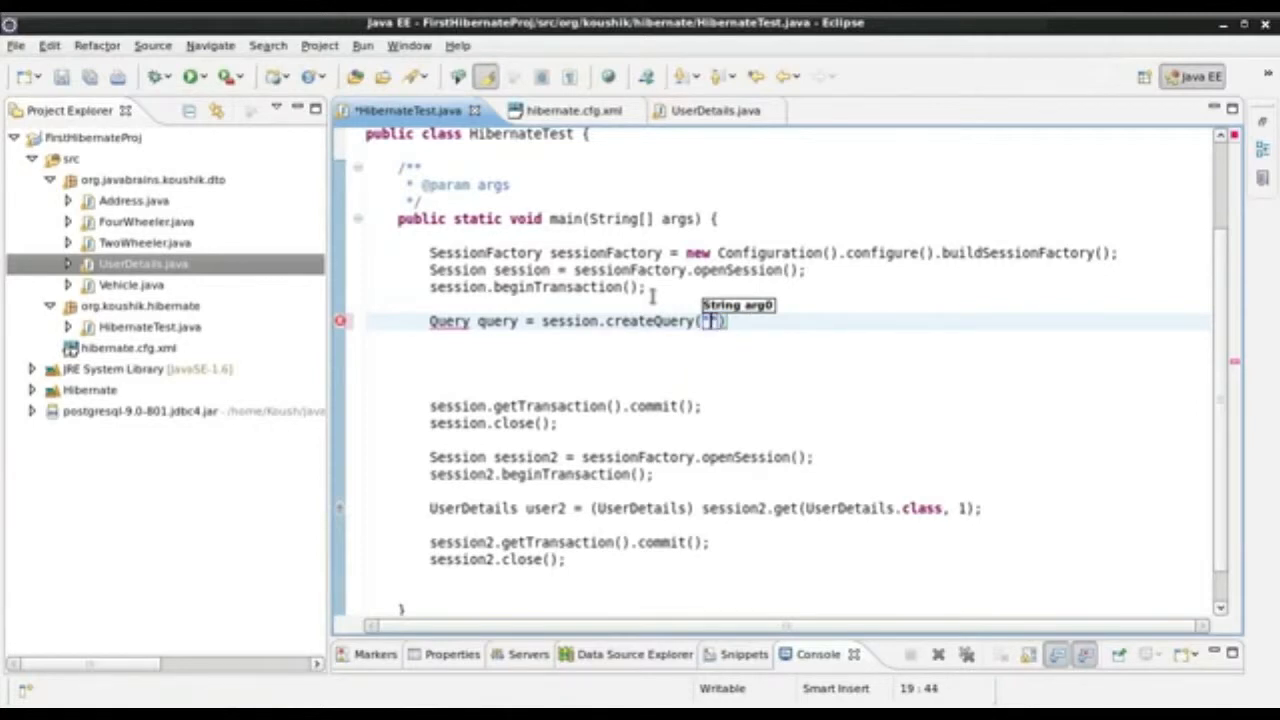
- Write the HQL 'from UserDetails user where user.userId = 1', checking UserDetails' id field
{"action": "type", "text": "from UserDetails user"}
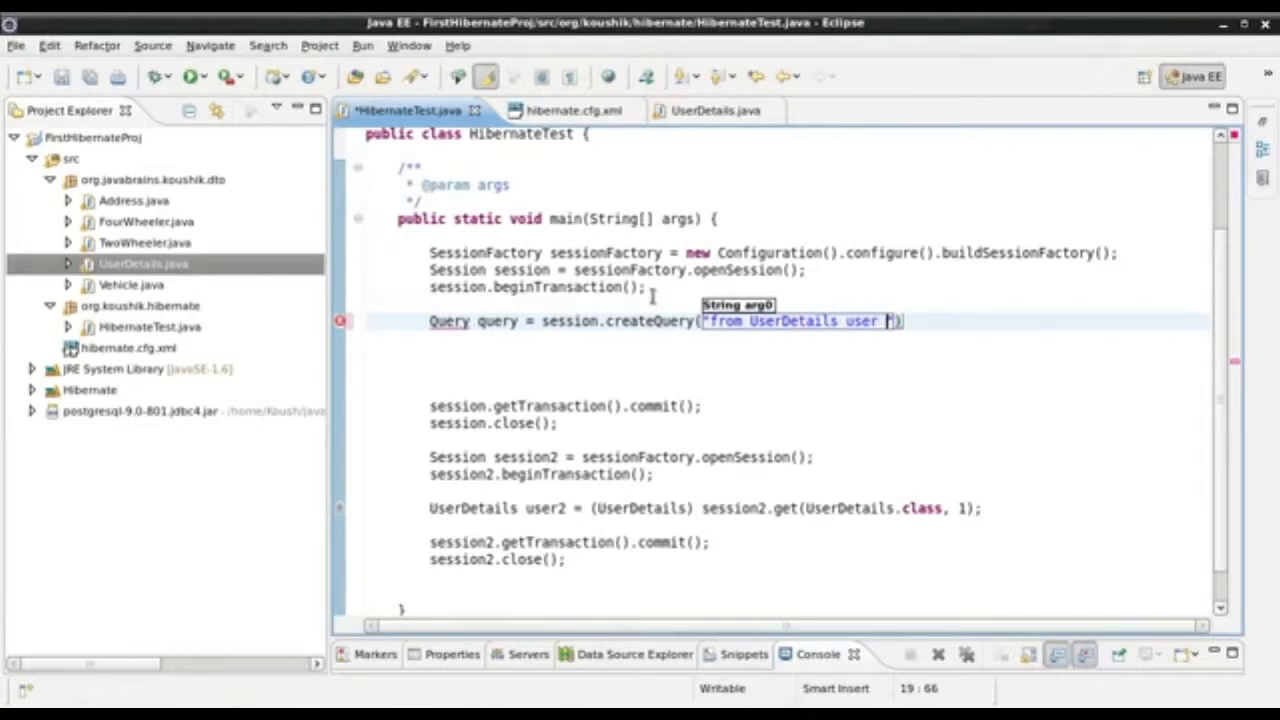
{"action": "type", "text": "where user"}
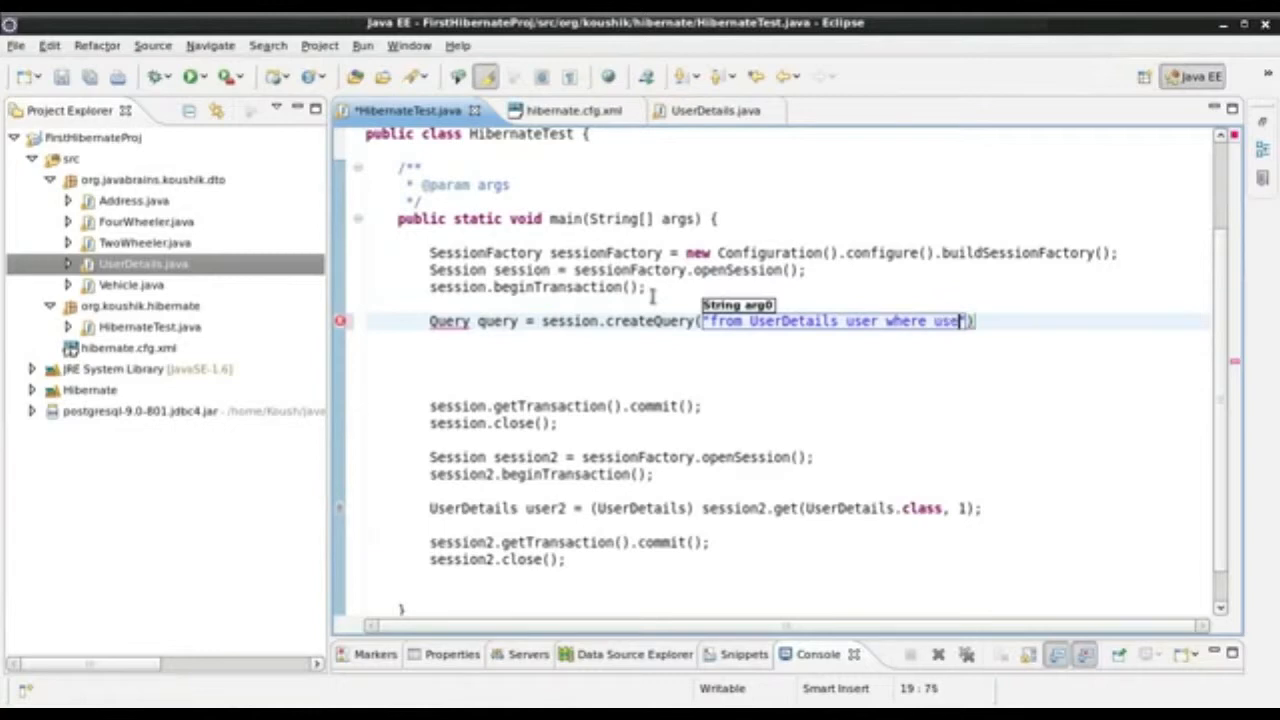
{"action": "type", "text": "."}
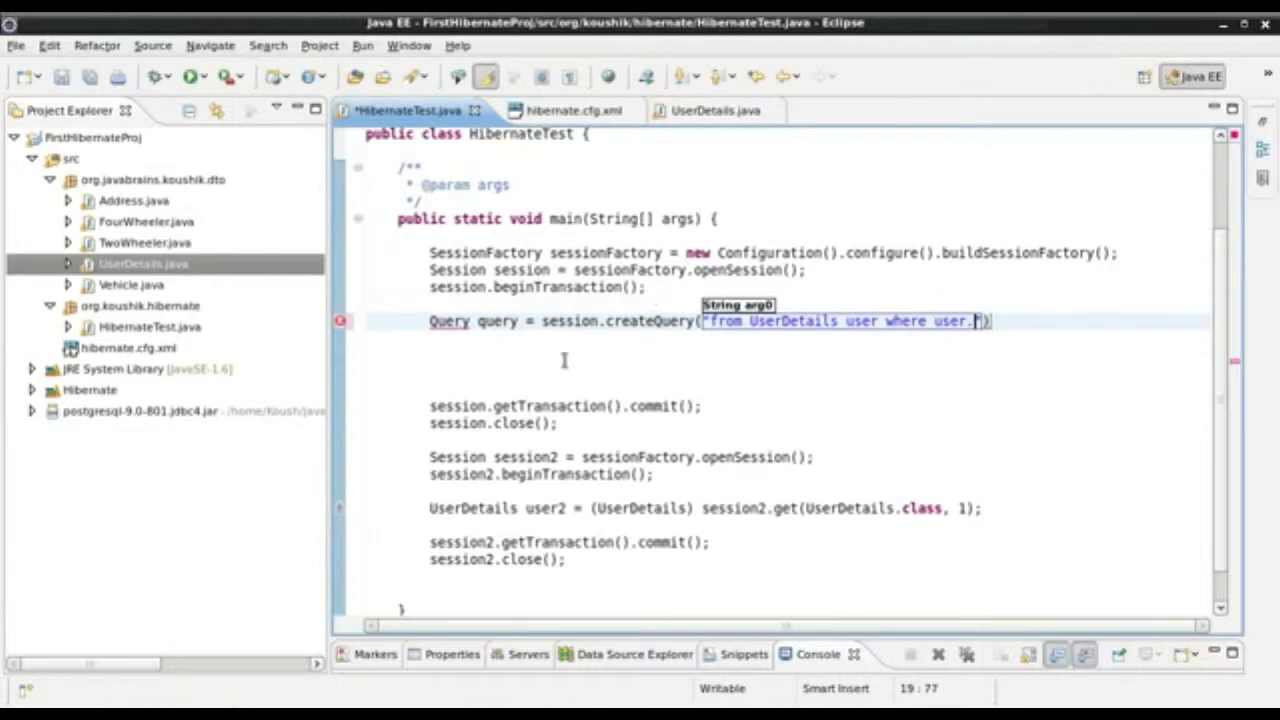
{"action": "left_click", "coordinate": [705, 111]}
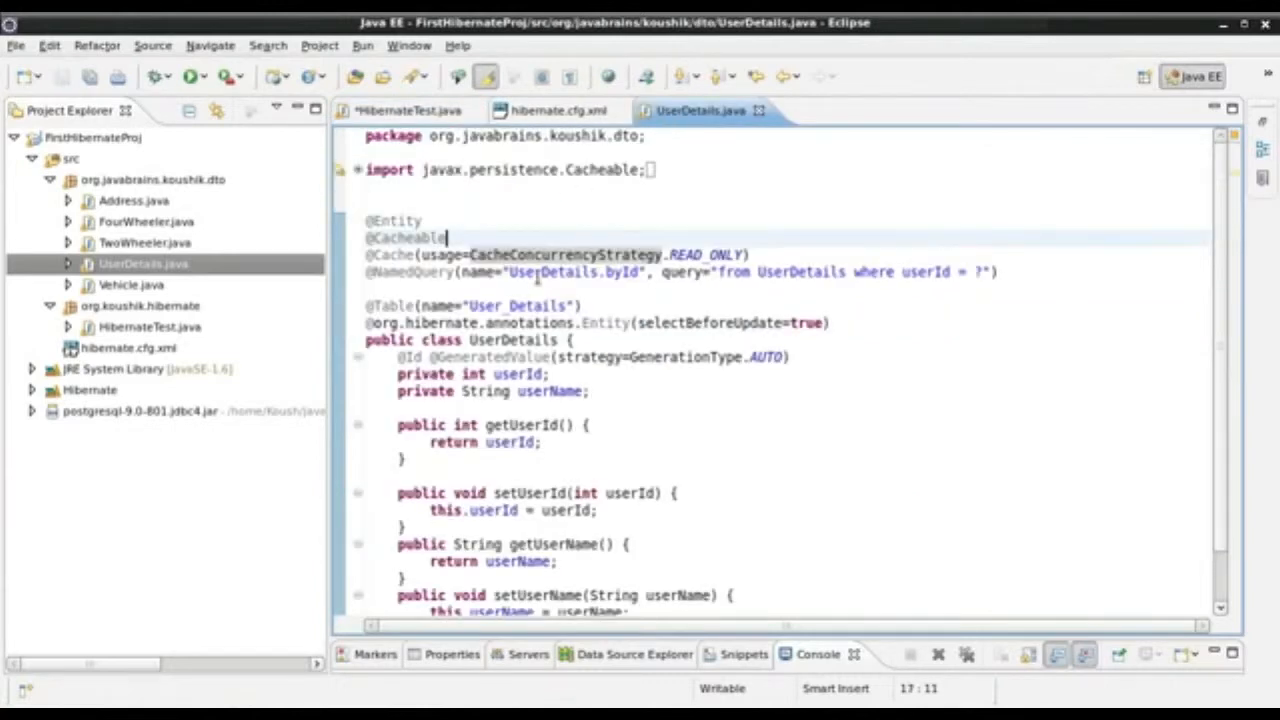
{"action": "mouse_move", "coordinate": [400, 110]}
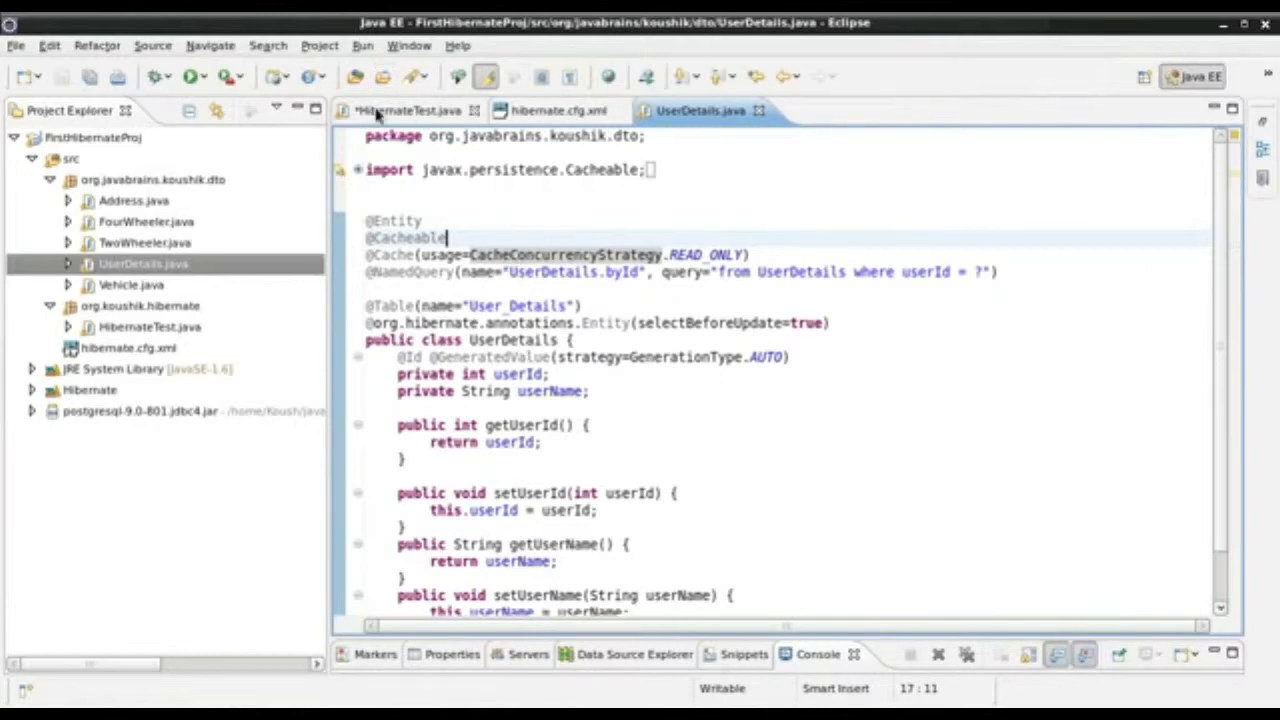
{"action": "left_click", "coordinate": [405, 110]}
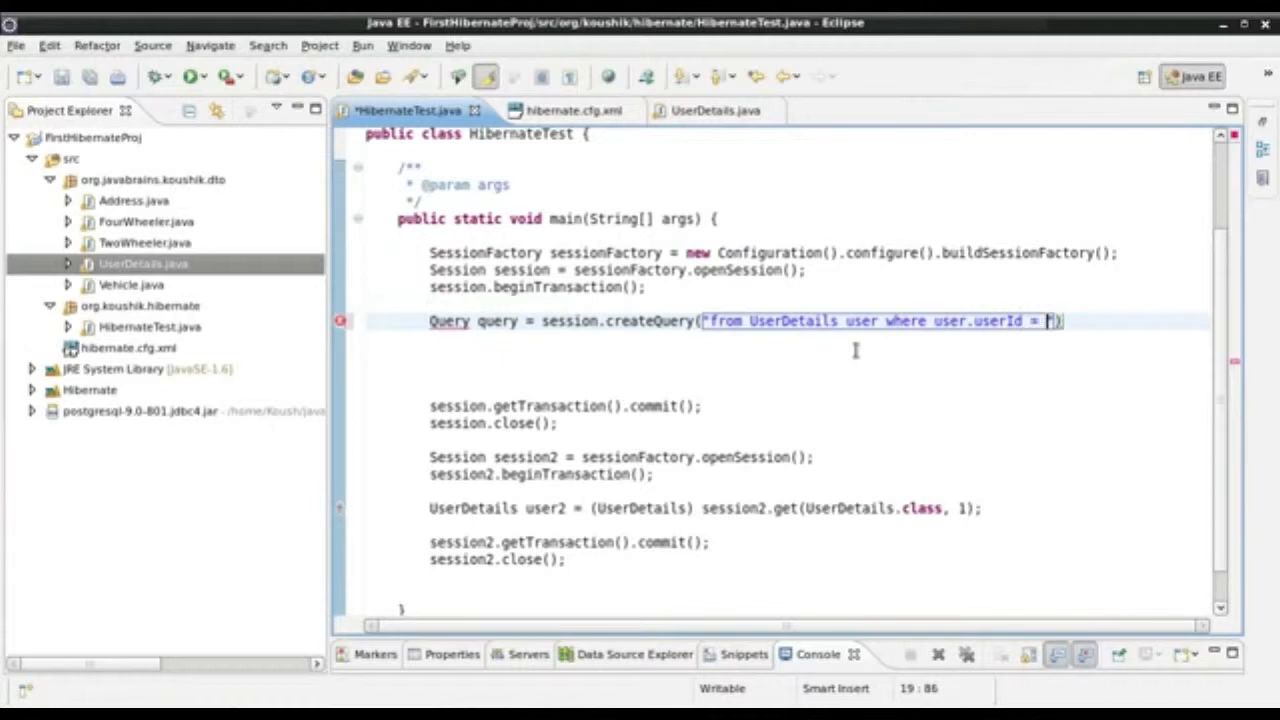
{"action": "type", "text": "1"}
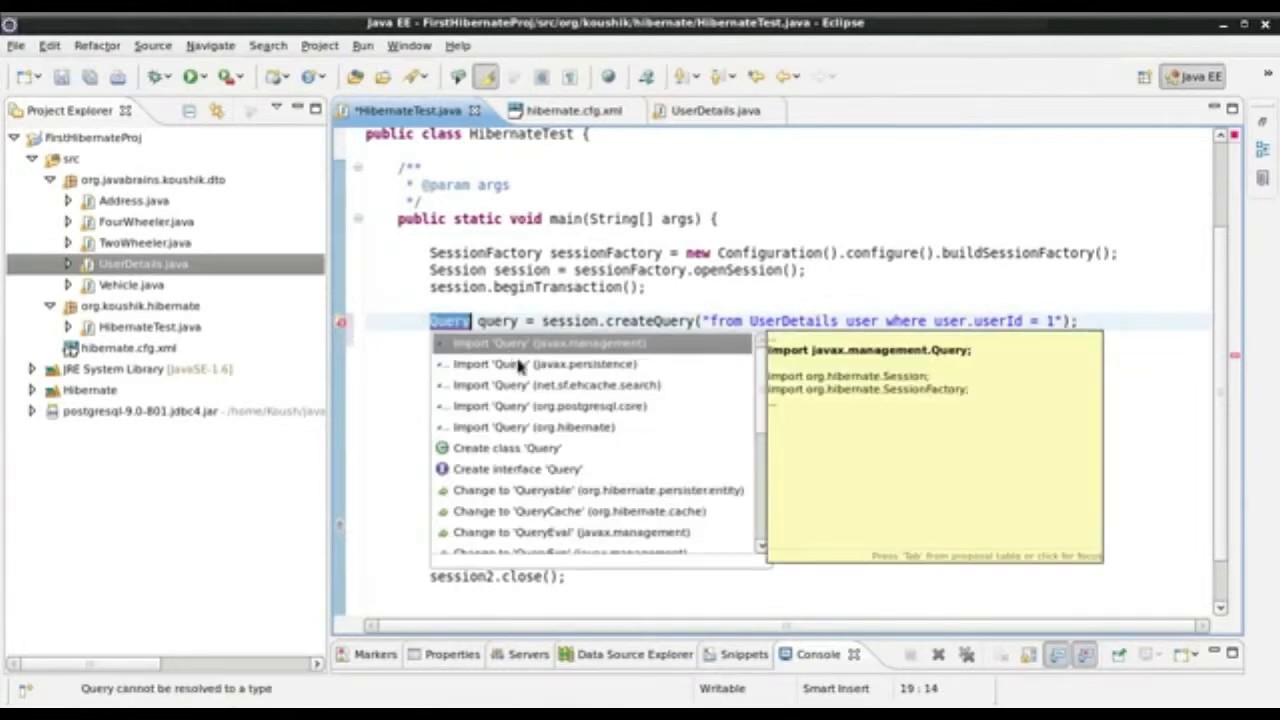
- Swap the javax.persistence.Query import for org.hibernate.Query
{"action": "key", "text": "Escape"}
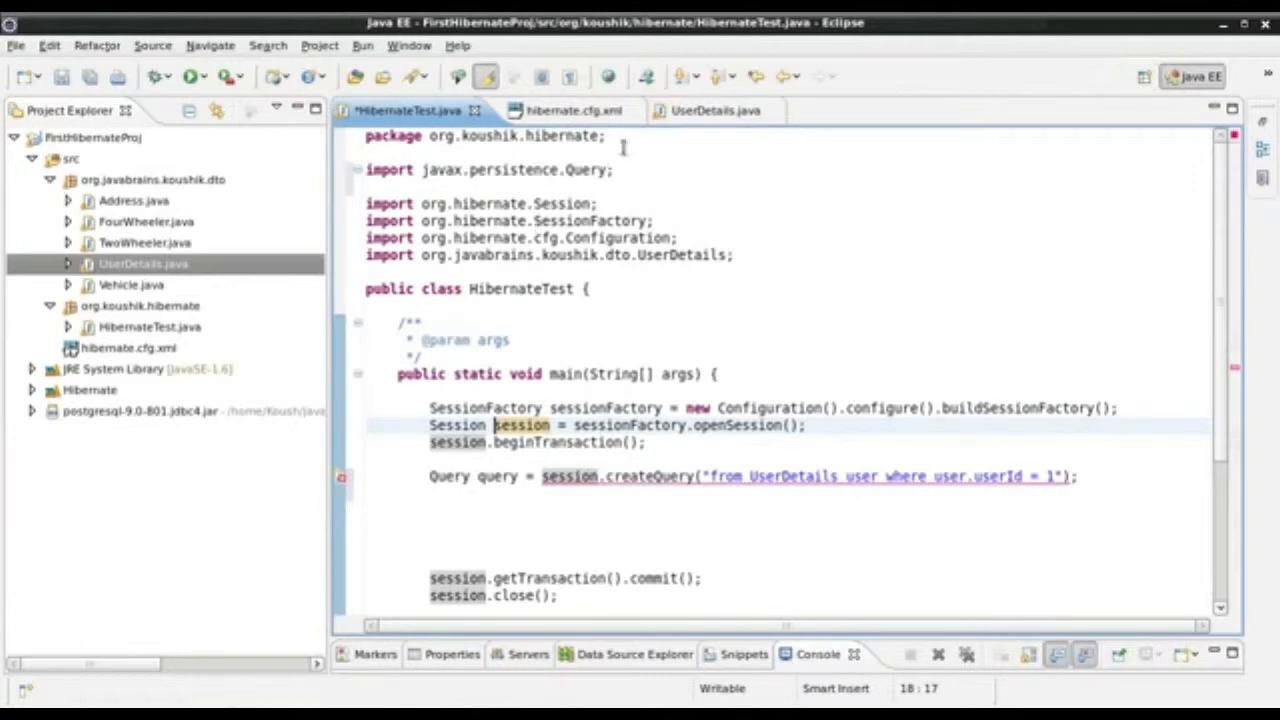
{"action": "left_click", "coordinate": [480, 169]}
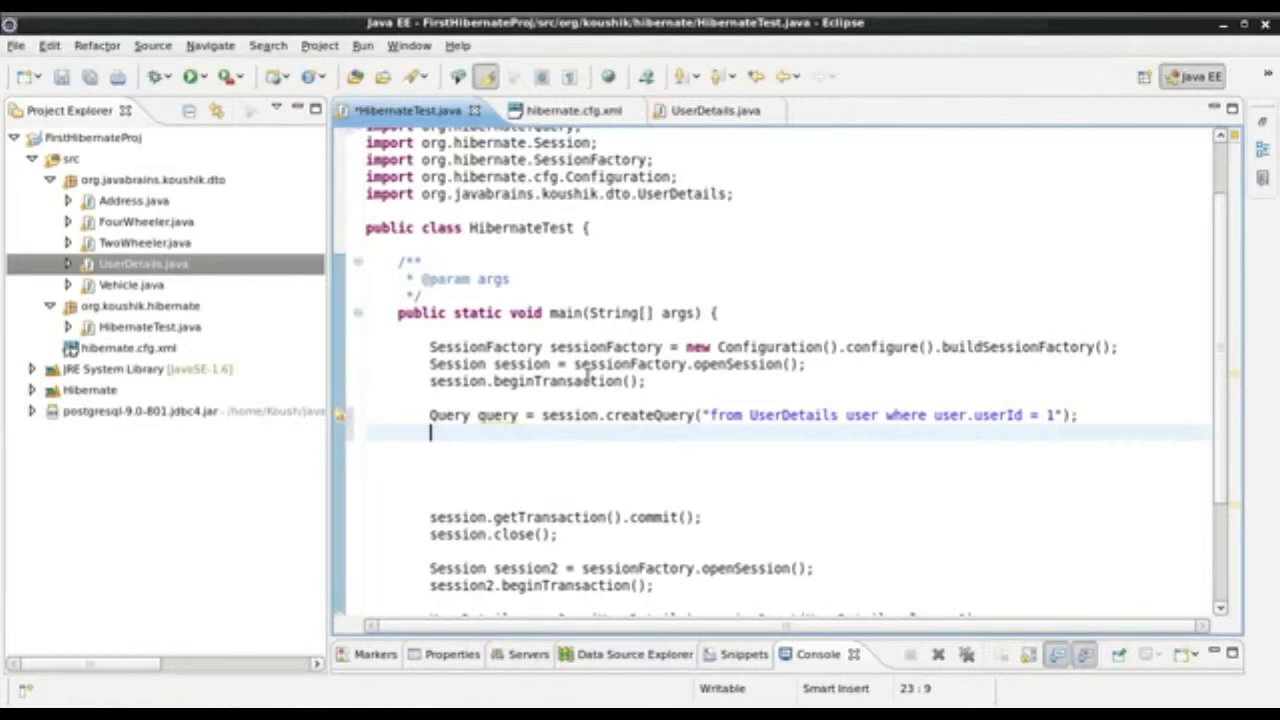
- Add 'List users = query.list();' below the createQuery line
{"action": "type", "text": "List u"}
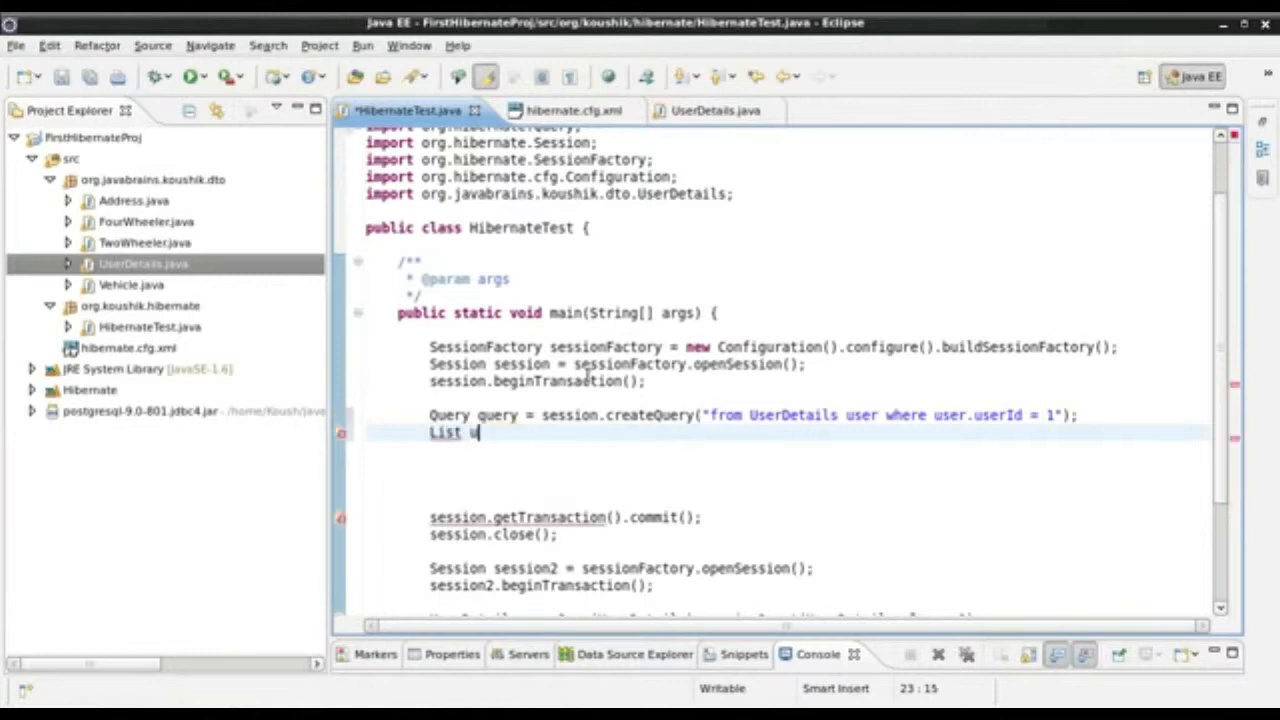
{"action": "type", "text": "sers ="}
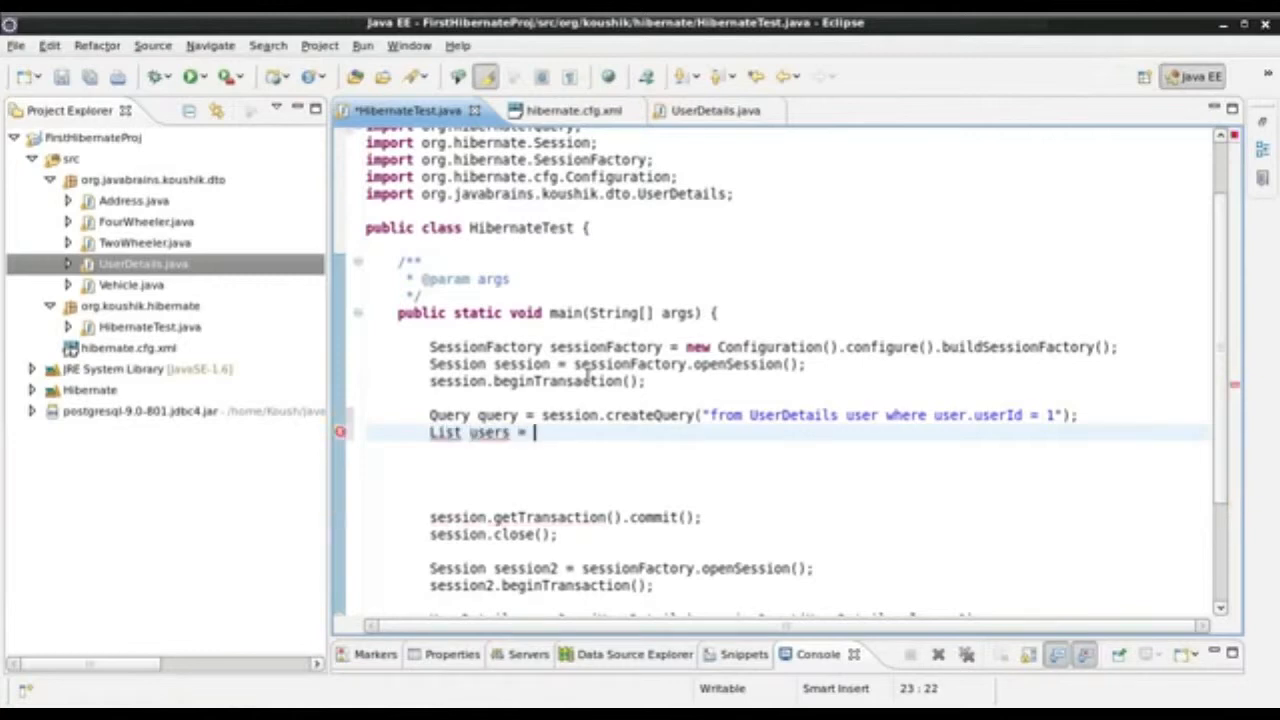
{"action": "type", "text": "q"}
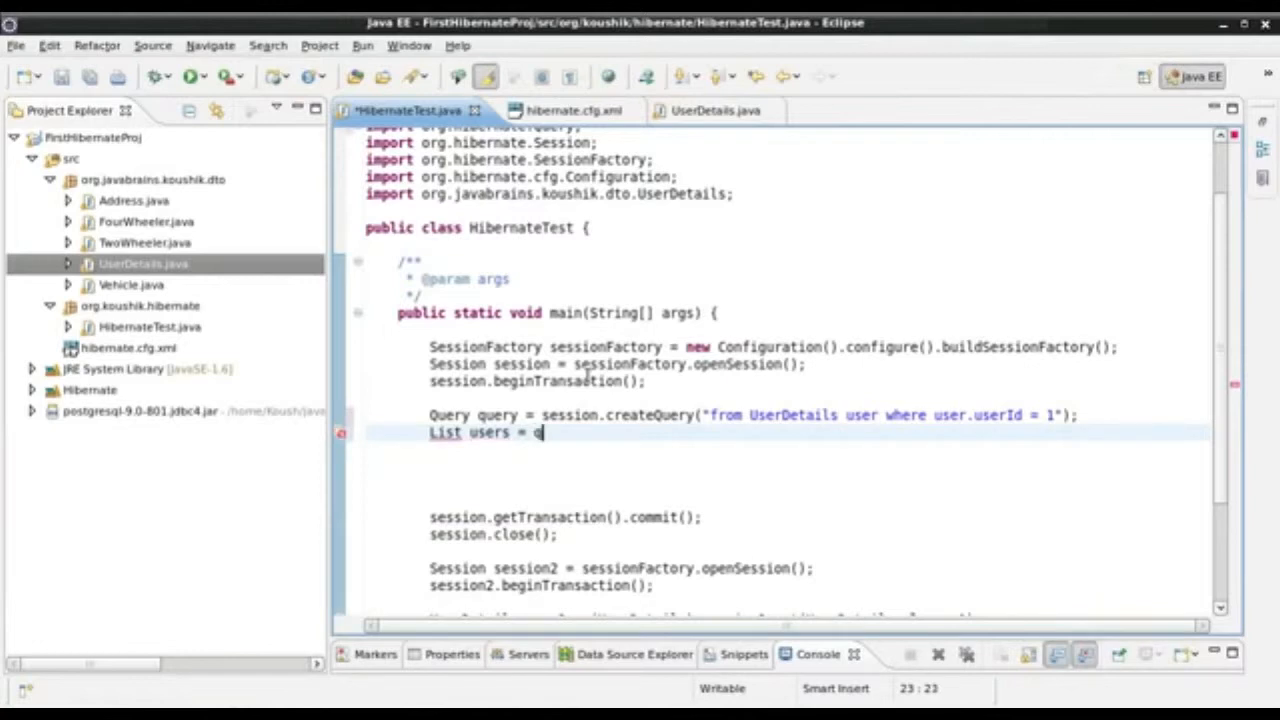
{"action": "type", "text": "query."}
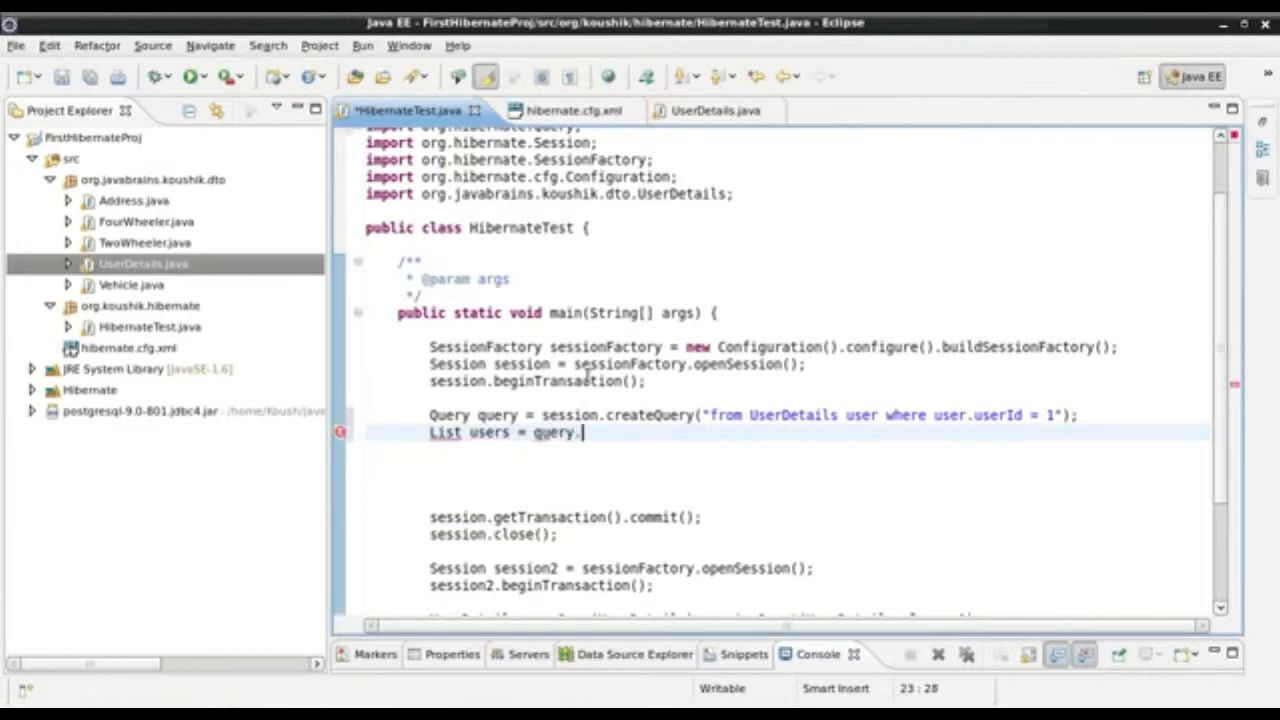
{"action": "type", "text": "list();"}
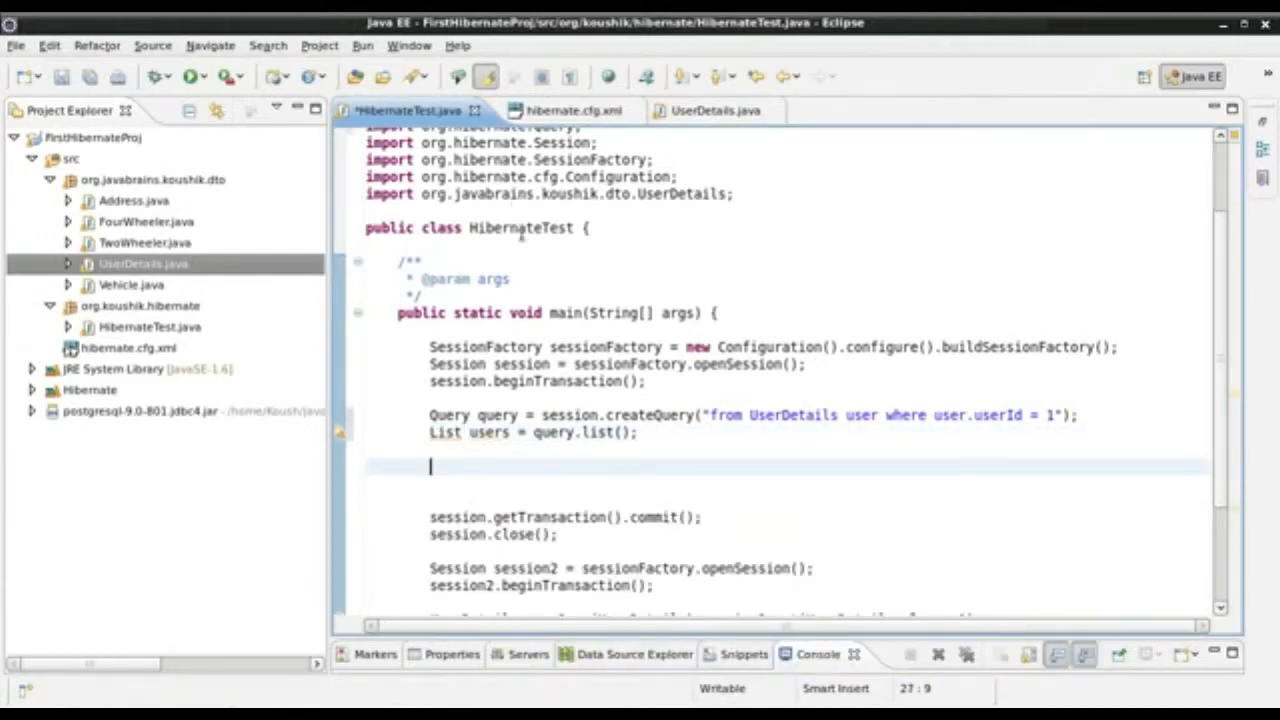
{"action": "mouse_move", "coordinate": [682, 435]}
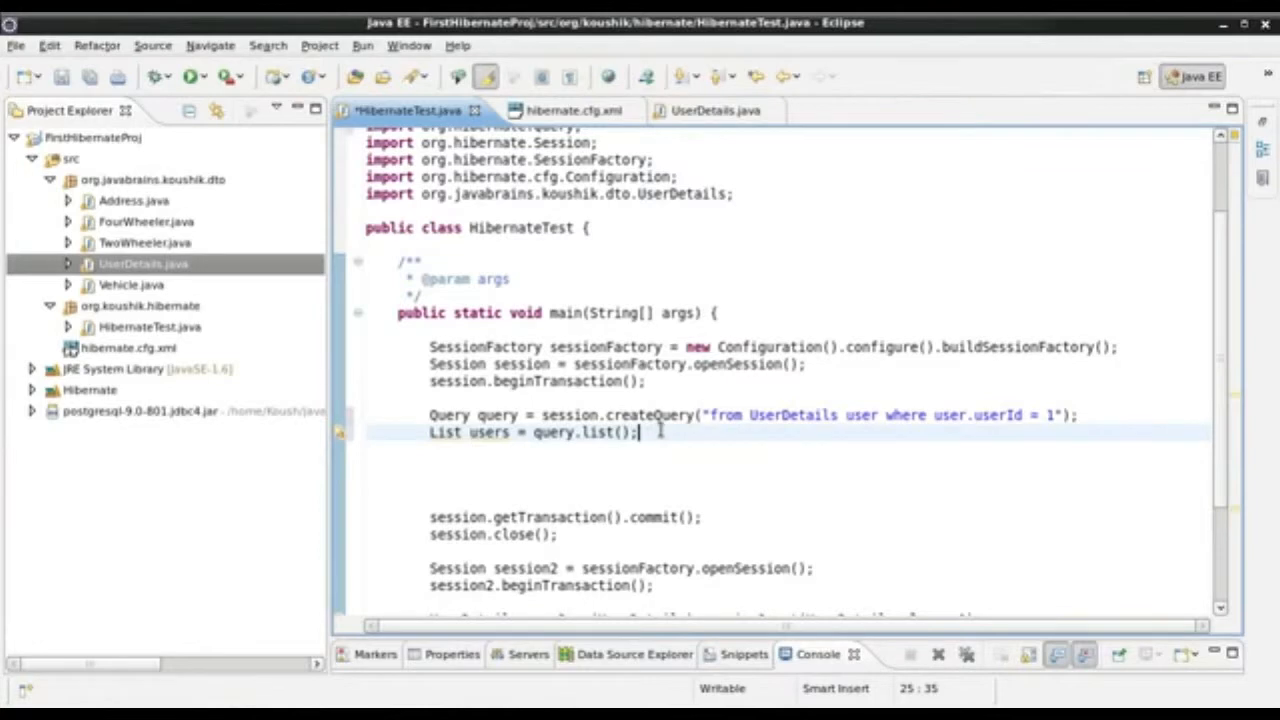
{"action": "scroll", "scroll_direction": "down", "scroll_amount": 3}
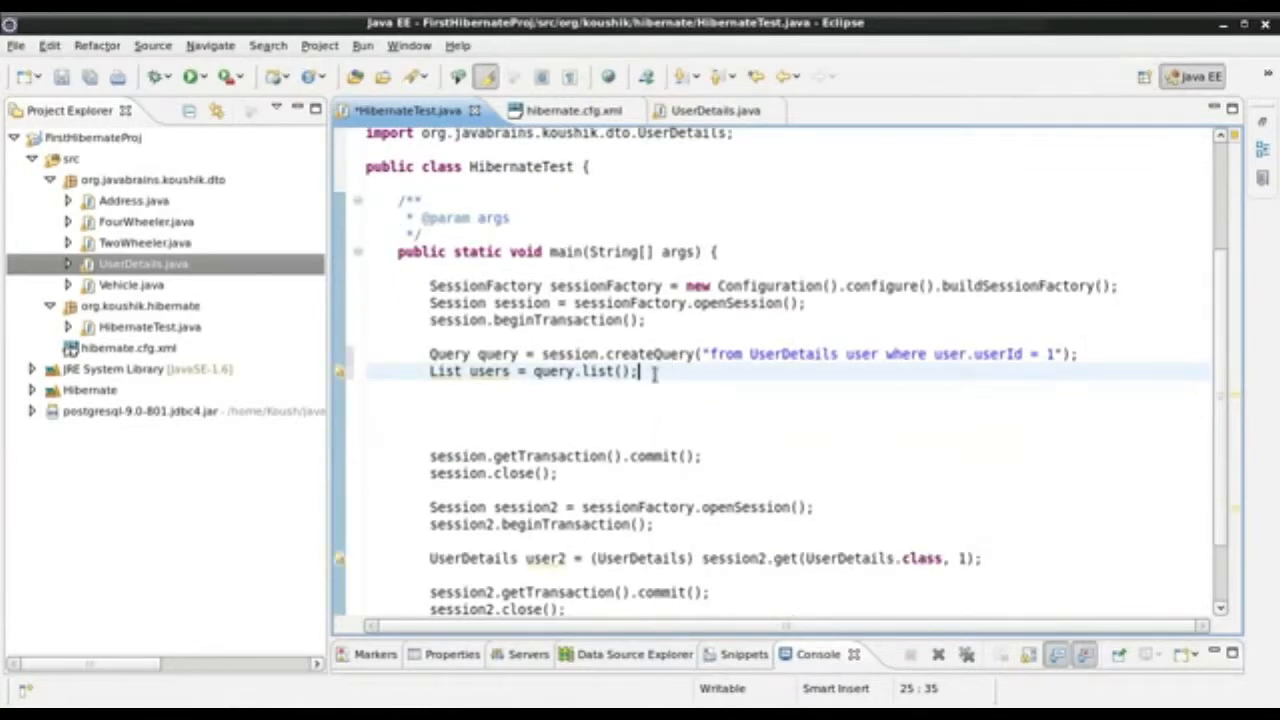
- Copy the query and list lines and delete session2's get of user2
{"action": "left_click_drag", "start_coordinate": [430, 353], "coordinate": [637, 371]}
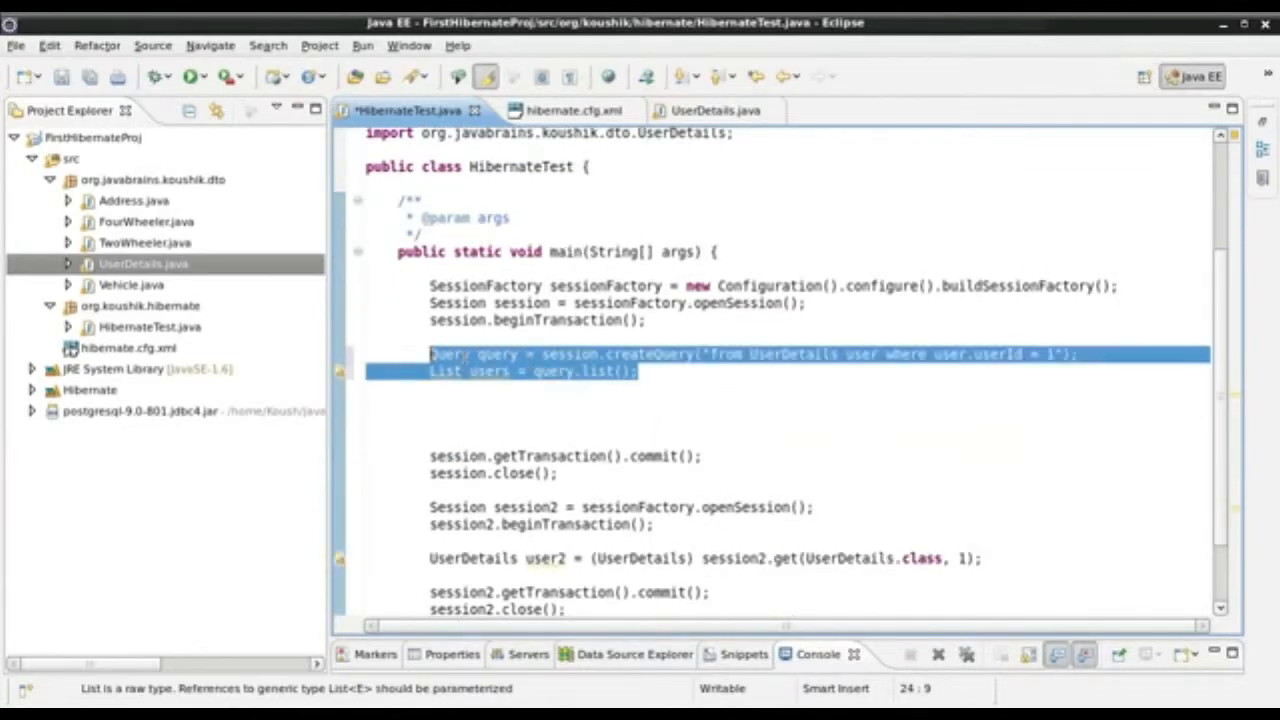
{"action": "mouse_move", "coordinate": [520, 224]}
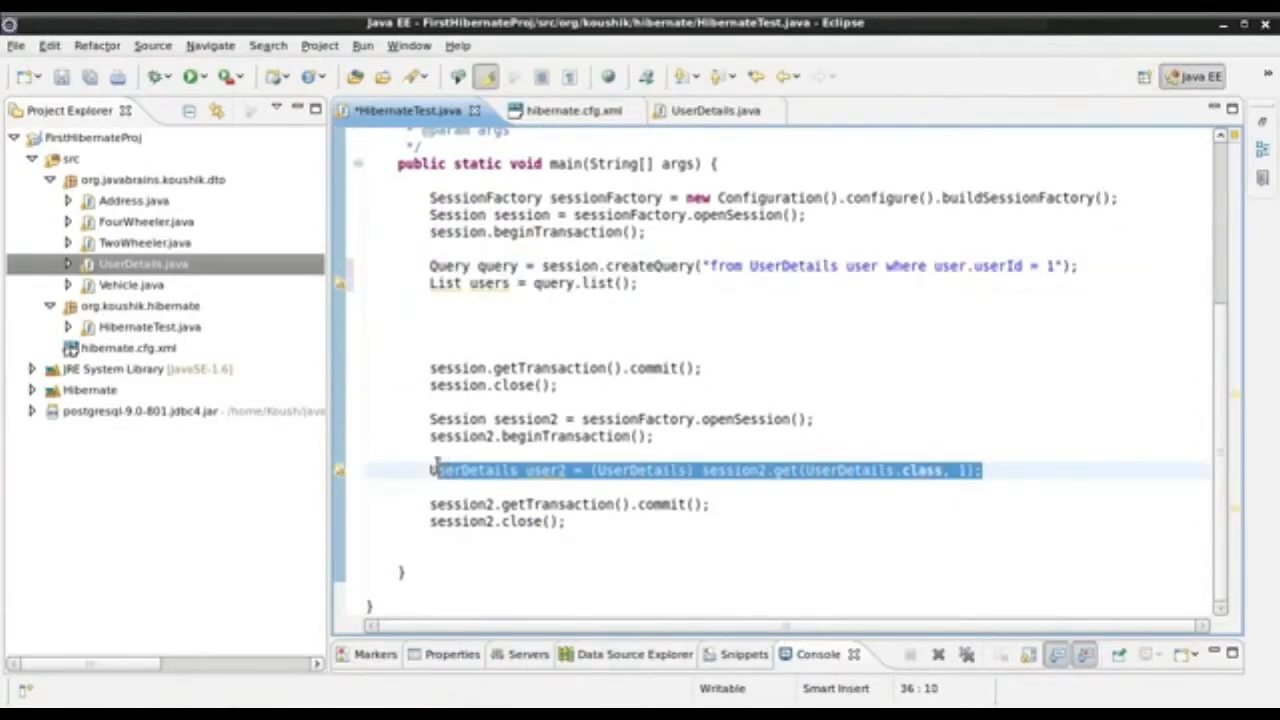
{"action": "key", "text": "Delete"}
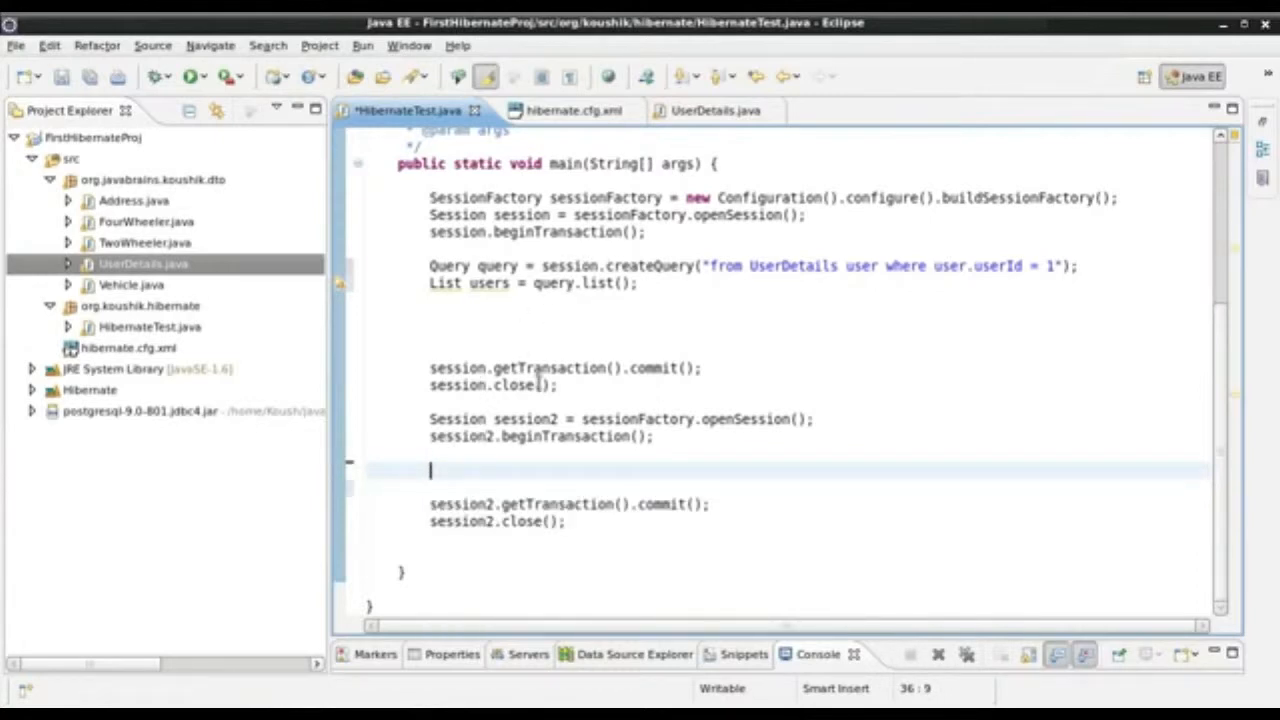
{"action": "left_click", "coordinate": [560, 385]}
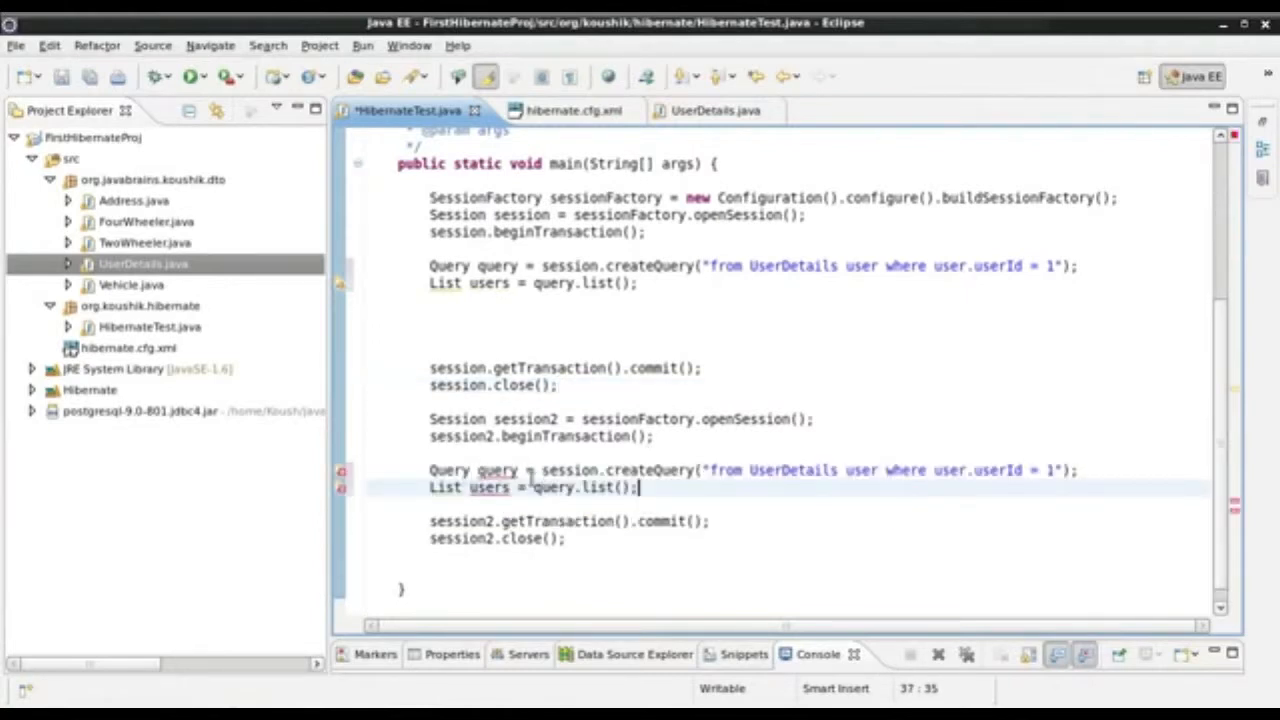
{"action": "mouse_move", "coordinate": [635, 470]}
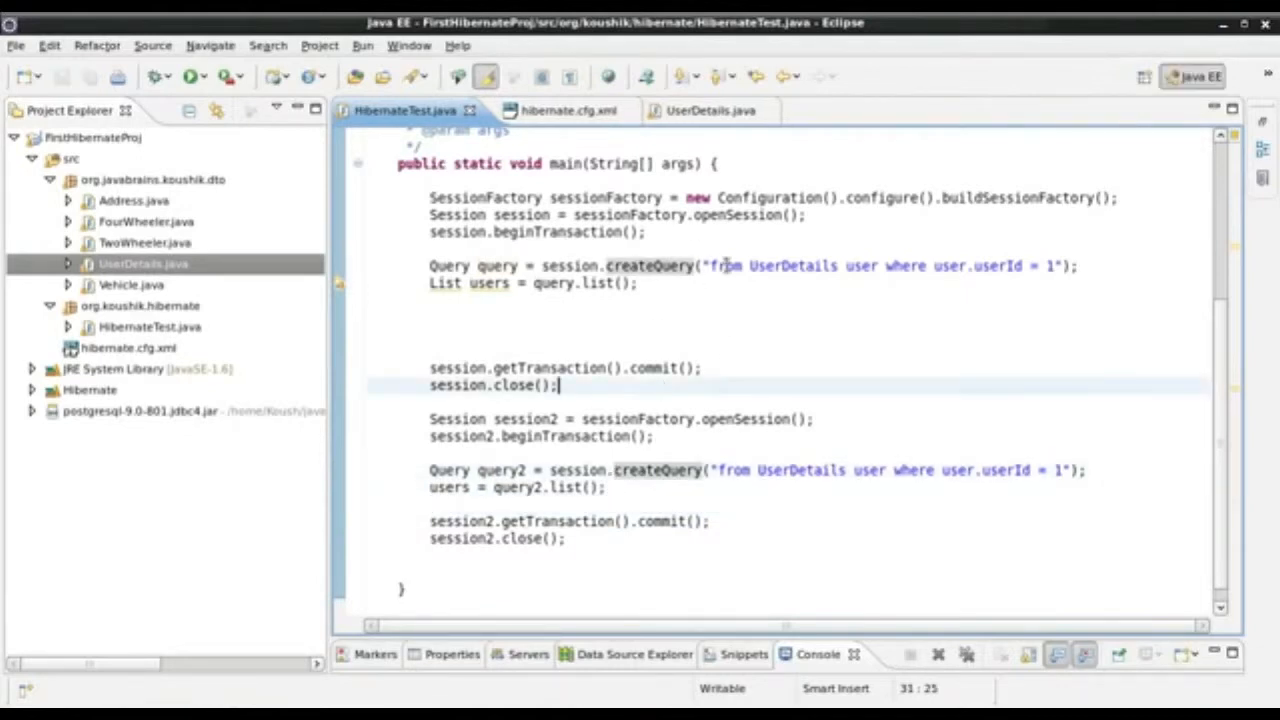
{"action": "mouse_move", "coordinate": [387, 125]}
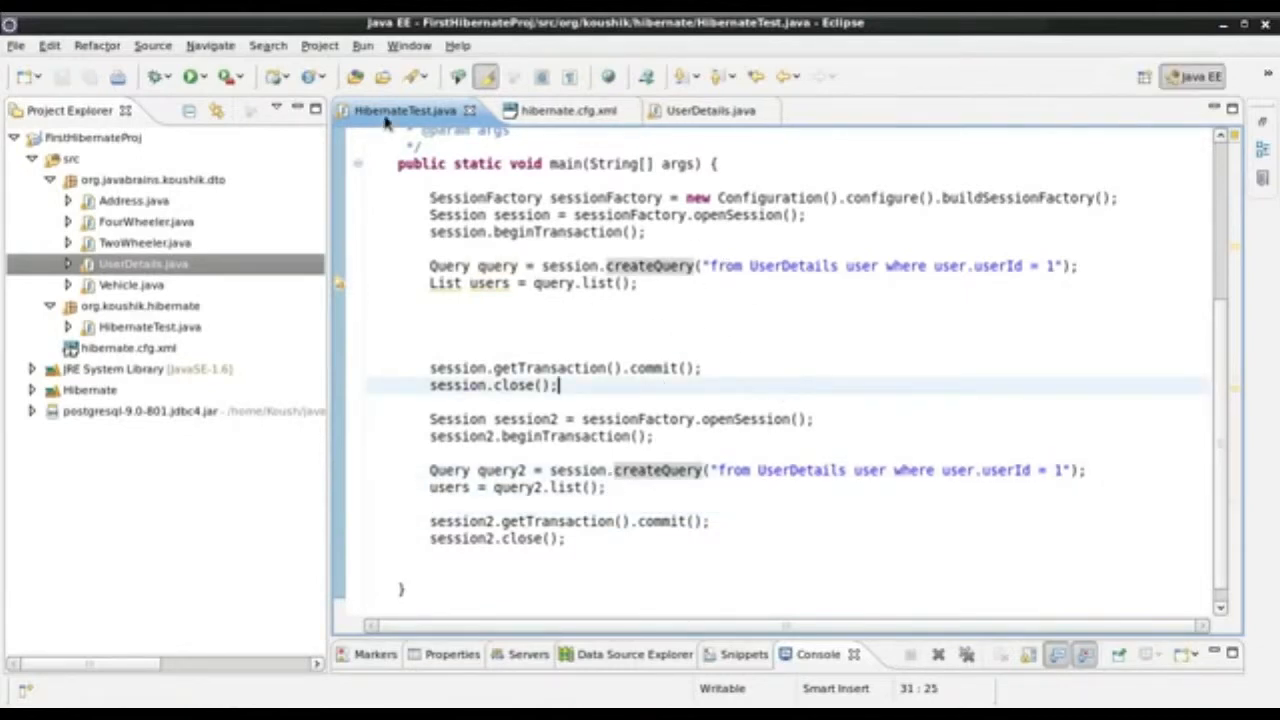
{"action": "mouse_move", "coordinate": [750, 635]}
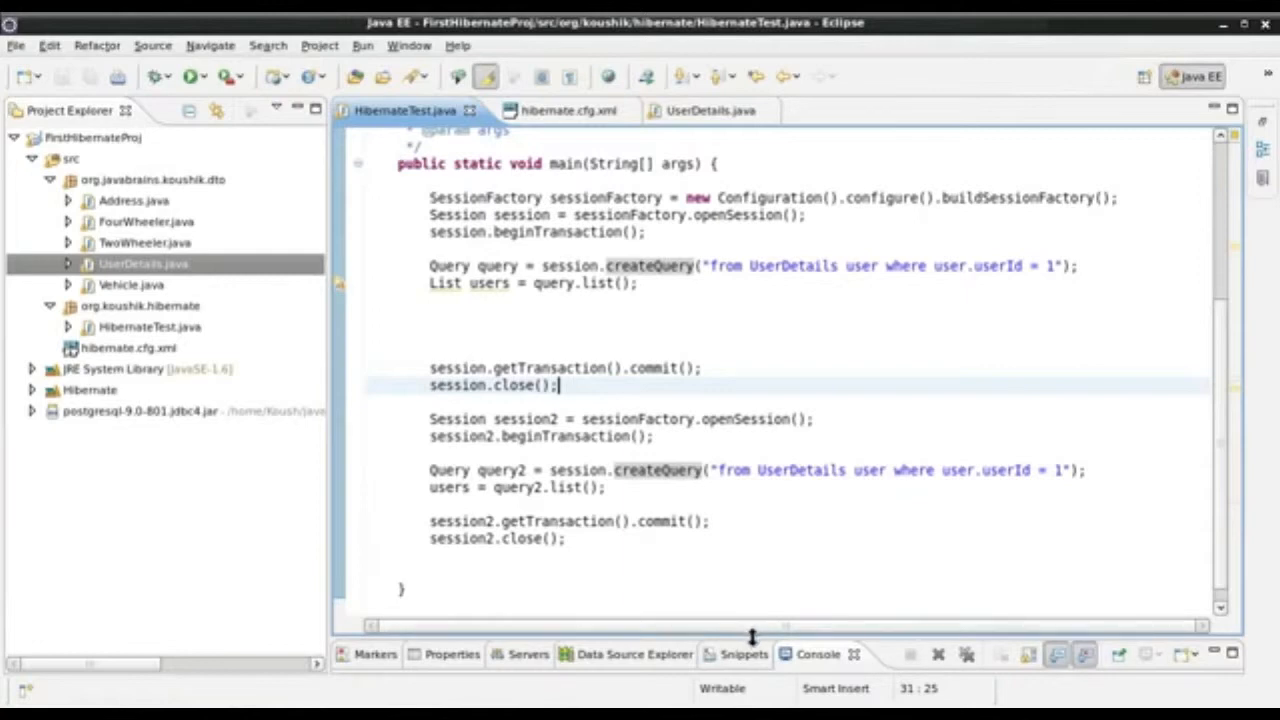
- Run HibernateTest, change the second query to use session2, and rerun
{"action": "left_click", "coordinate": [192, 76]}
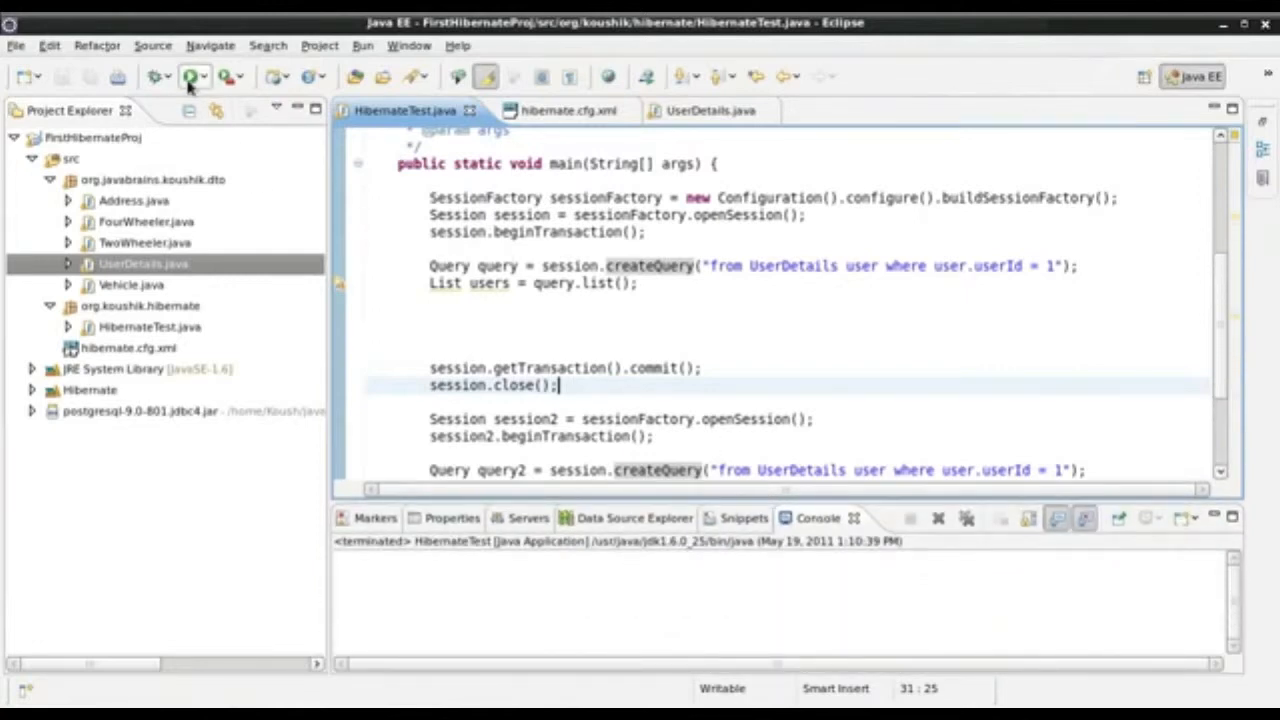
{"action": "left_click", "coordinate": [190, 76]}
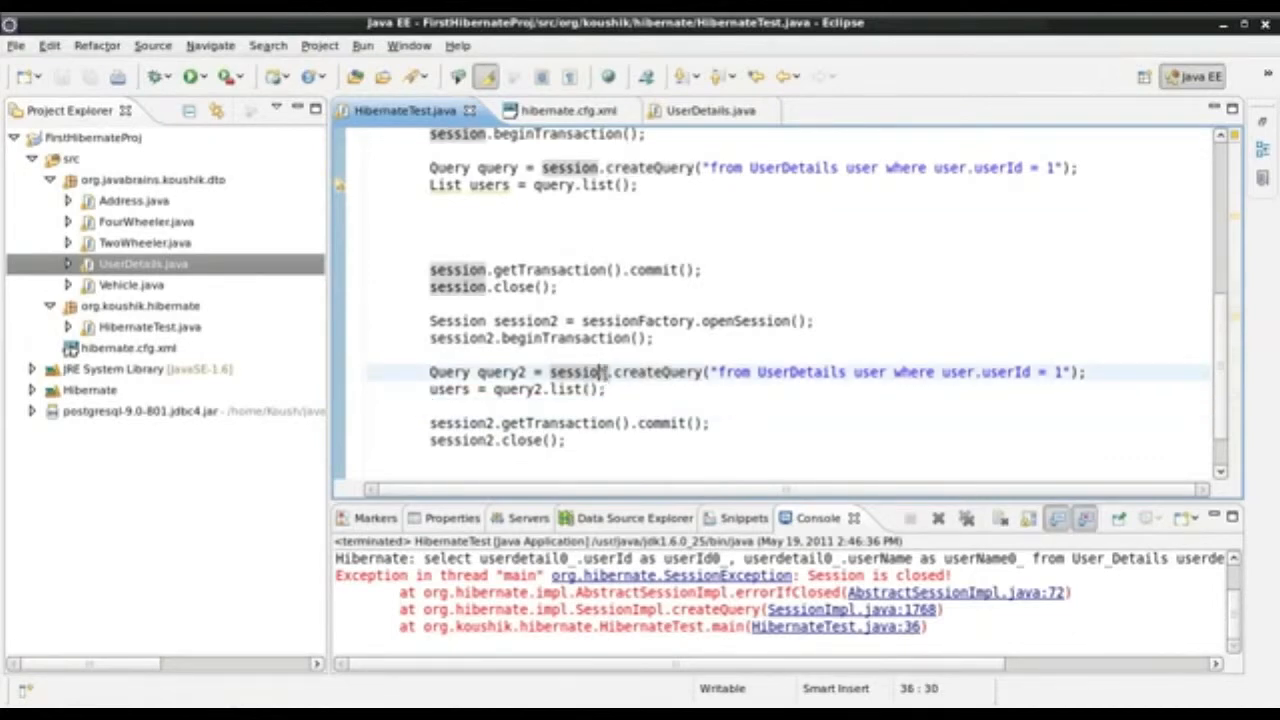
{"action": "type", "text": "2"}
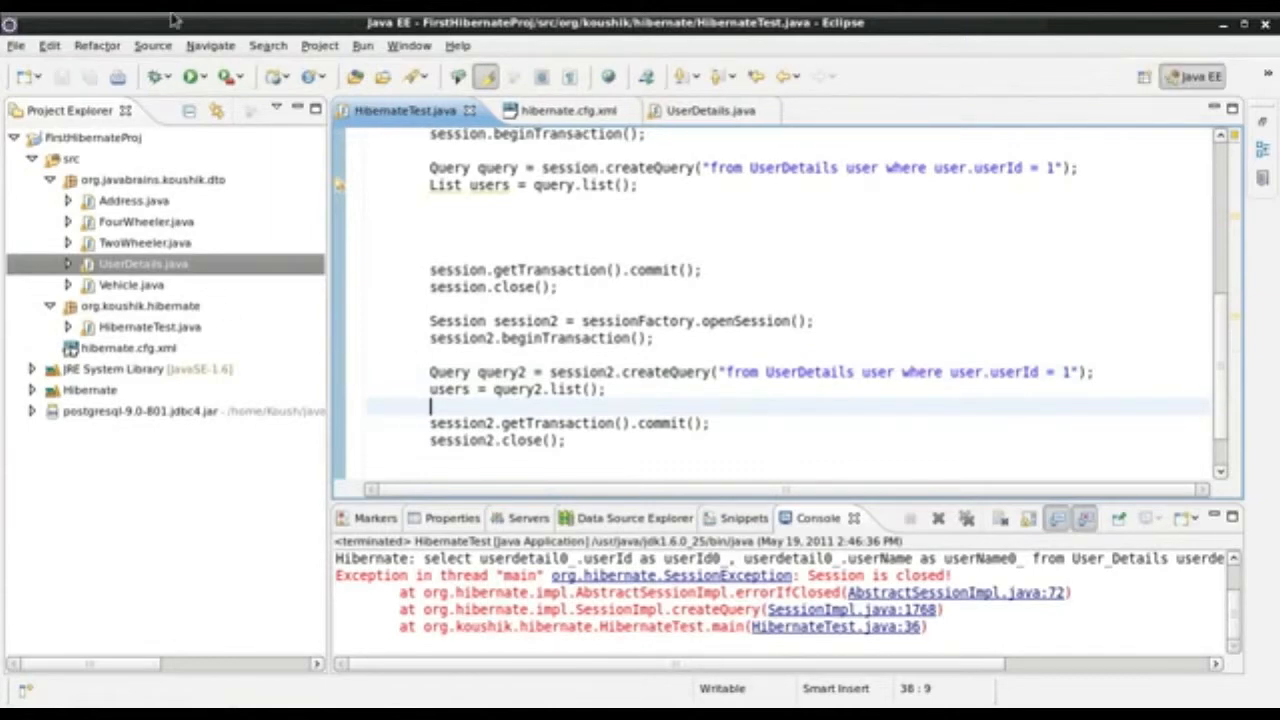
{"action": "left_click", "coordinate": [194, 76]}
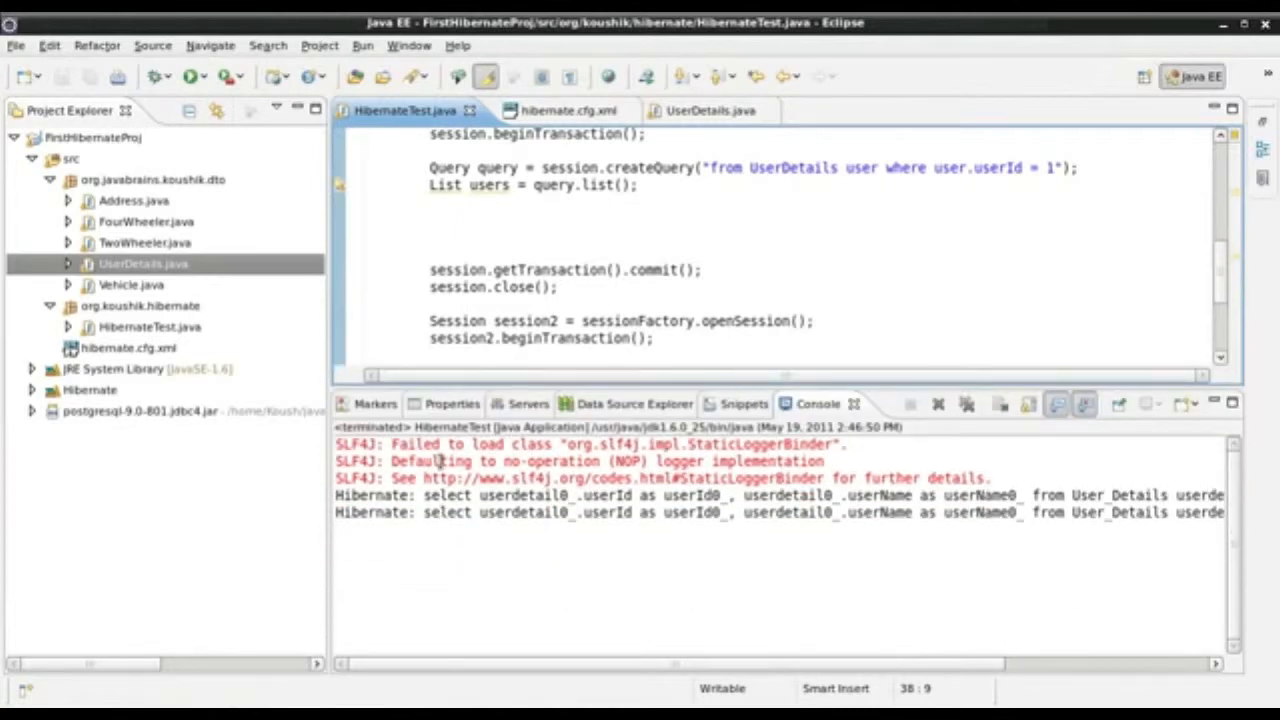
- Inspect the second select statement in the console output
{"action": "double_click", "coordinate": [445, 513]}
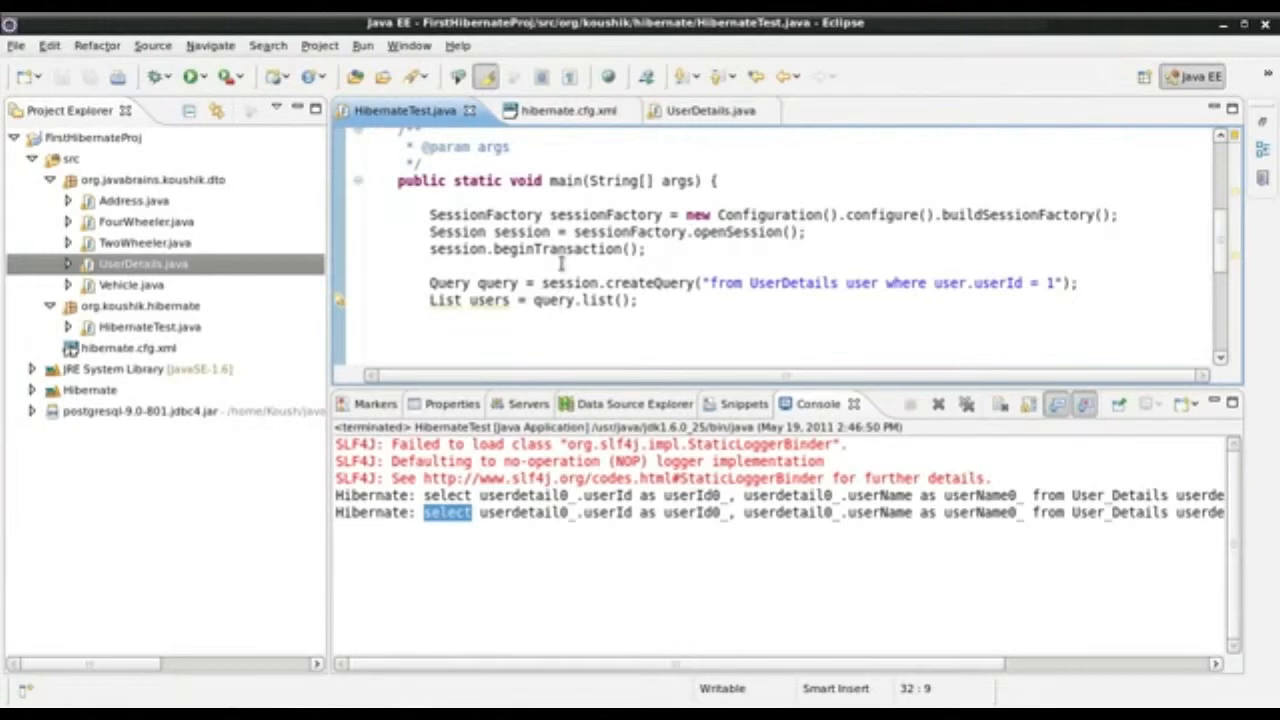
{"action": "scroll", "scroll_direction": "down", "scroll_amount": 3}
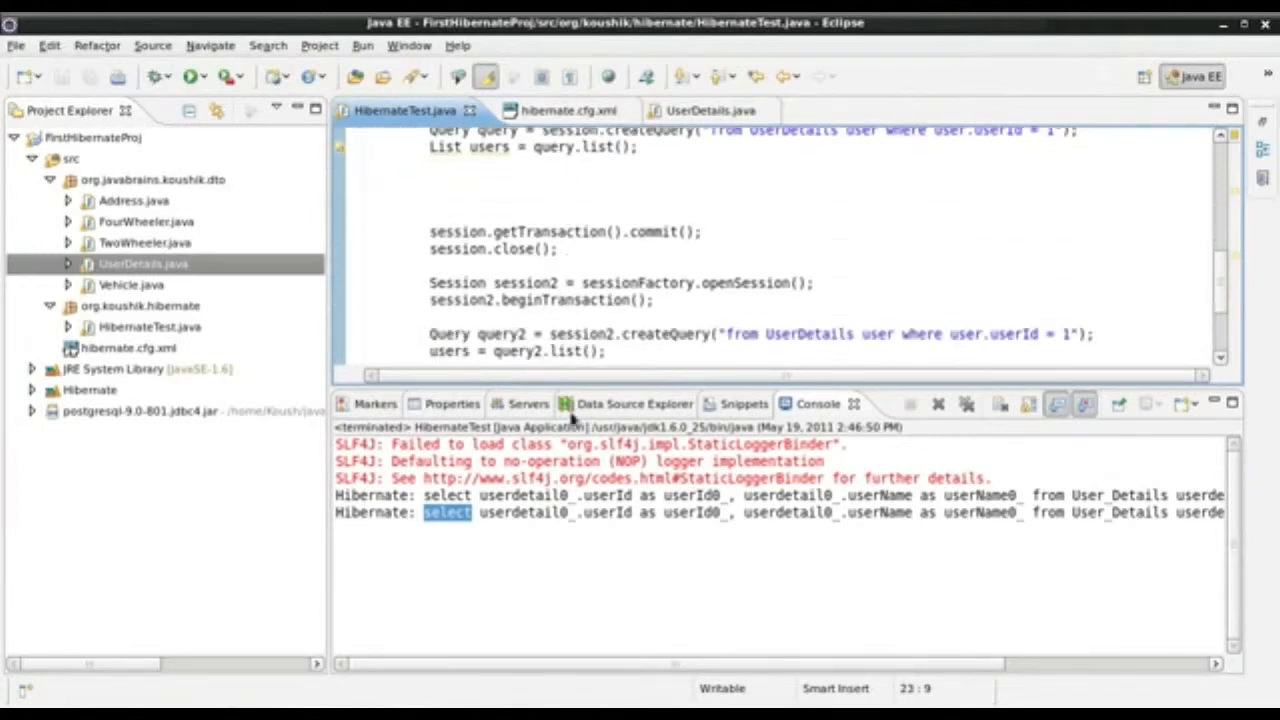
{"action": "mouse_move", "coordinate": [662, 388]}
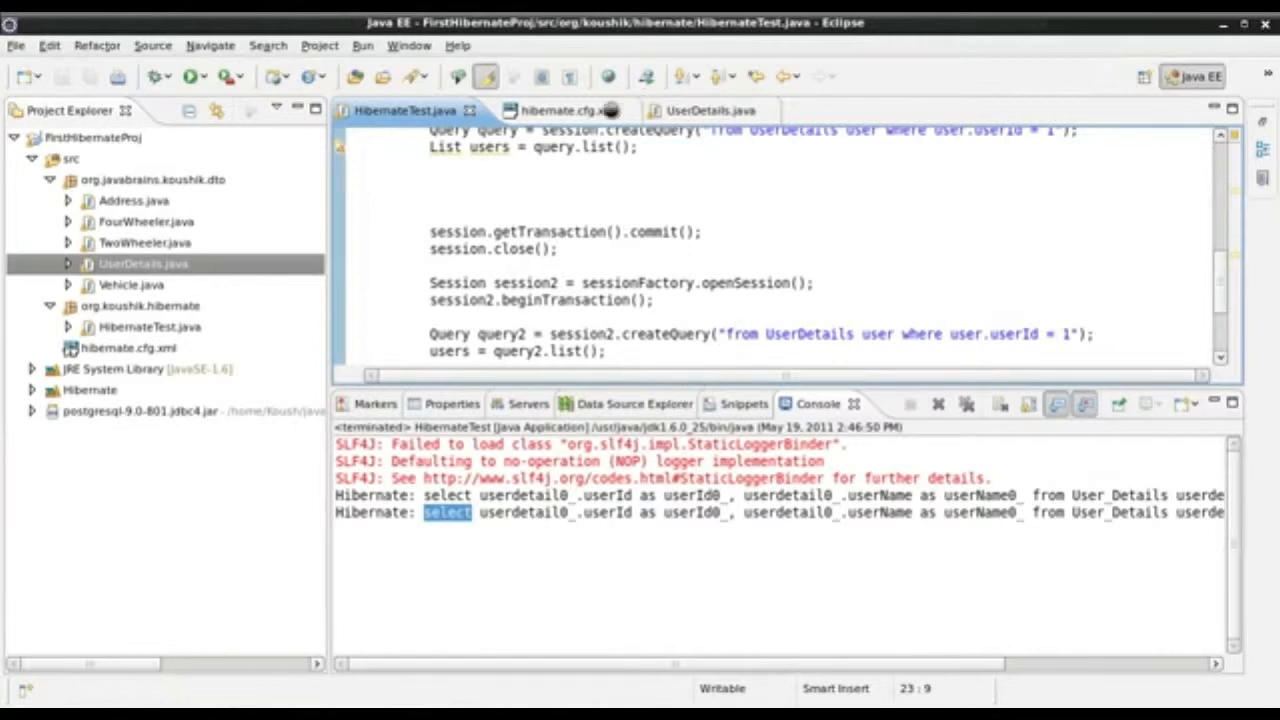
{"action": "mouse_move", "coordinate": [583, 110]}
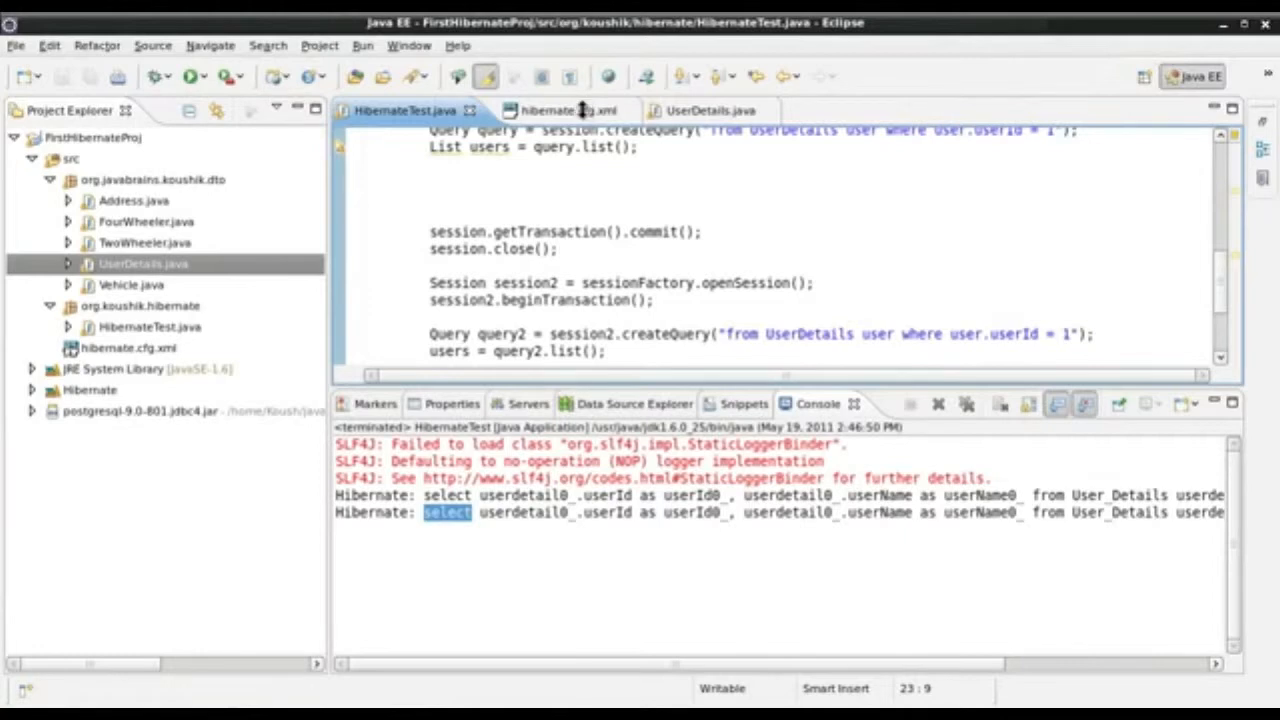
- In hibernate.cfg.xml, duplicate the cache.use_second_level_cache property line onto a new line
{"action": "left_click", "coordinate": [560, 110]}
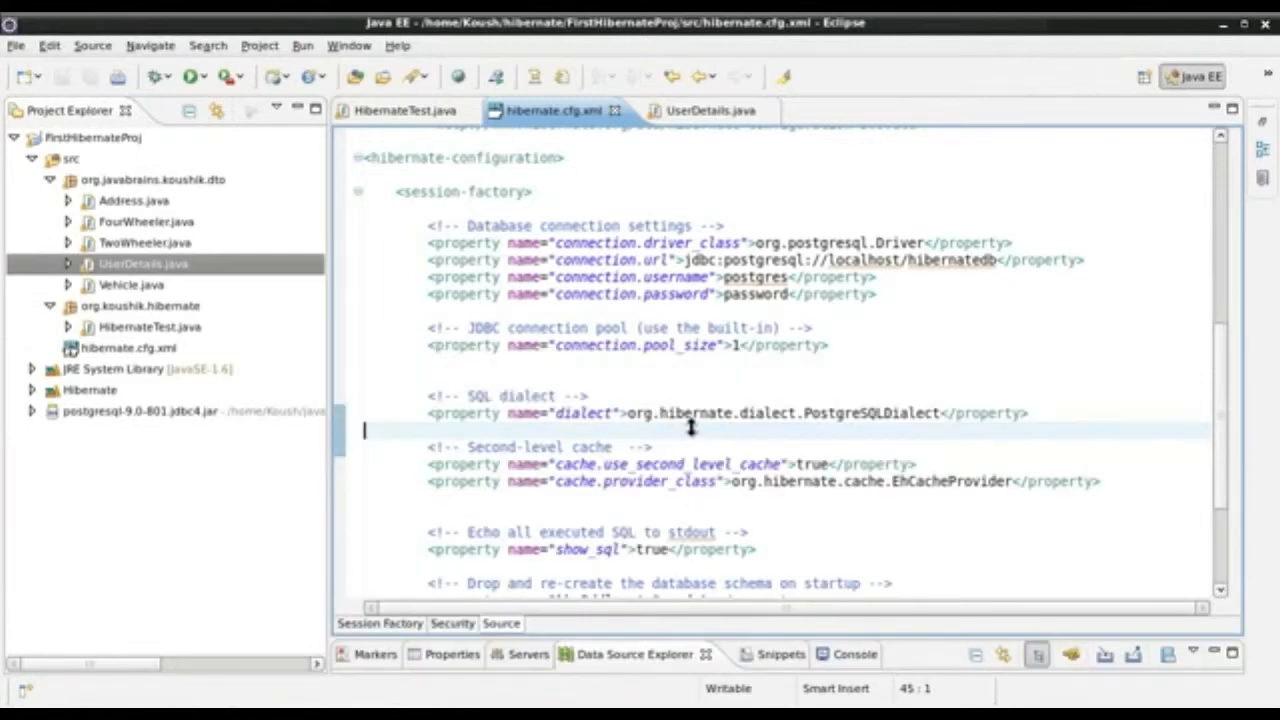
{"action": "mouse_move", "coordinate": [963, 494]}
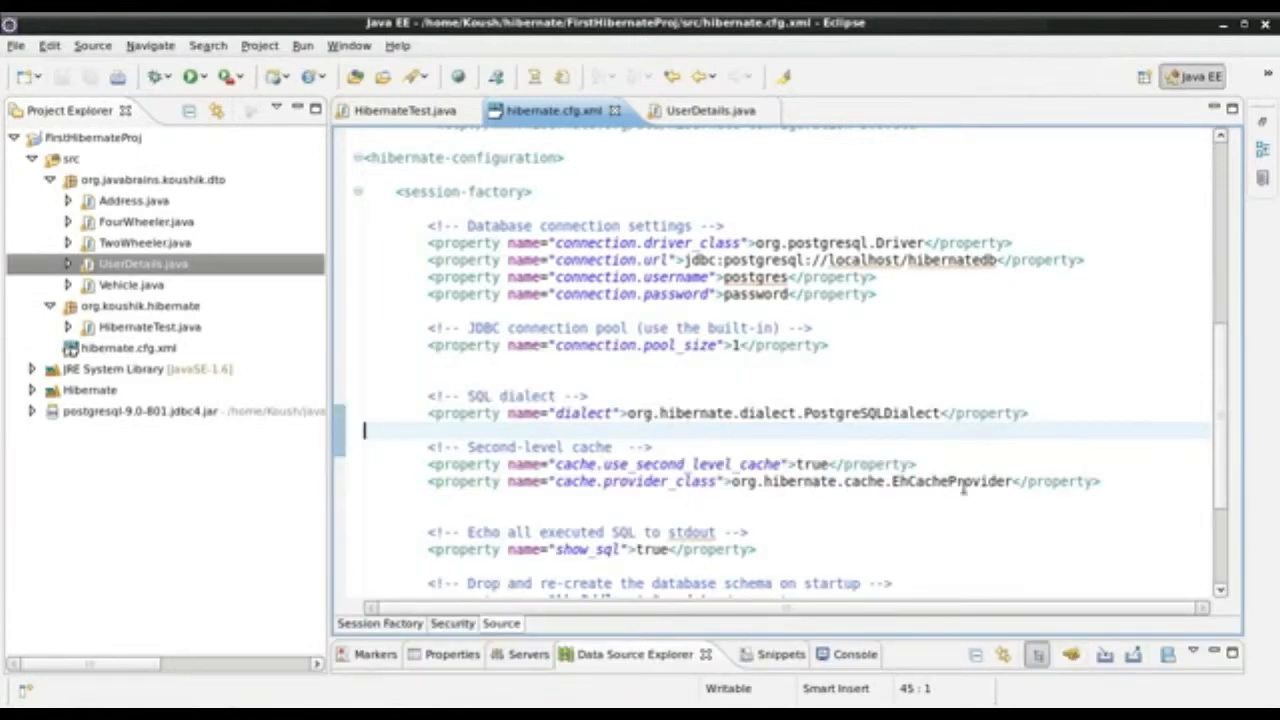
{"action": "mouse_move", "coordinate": [681, 212]}
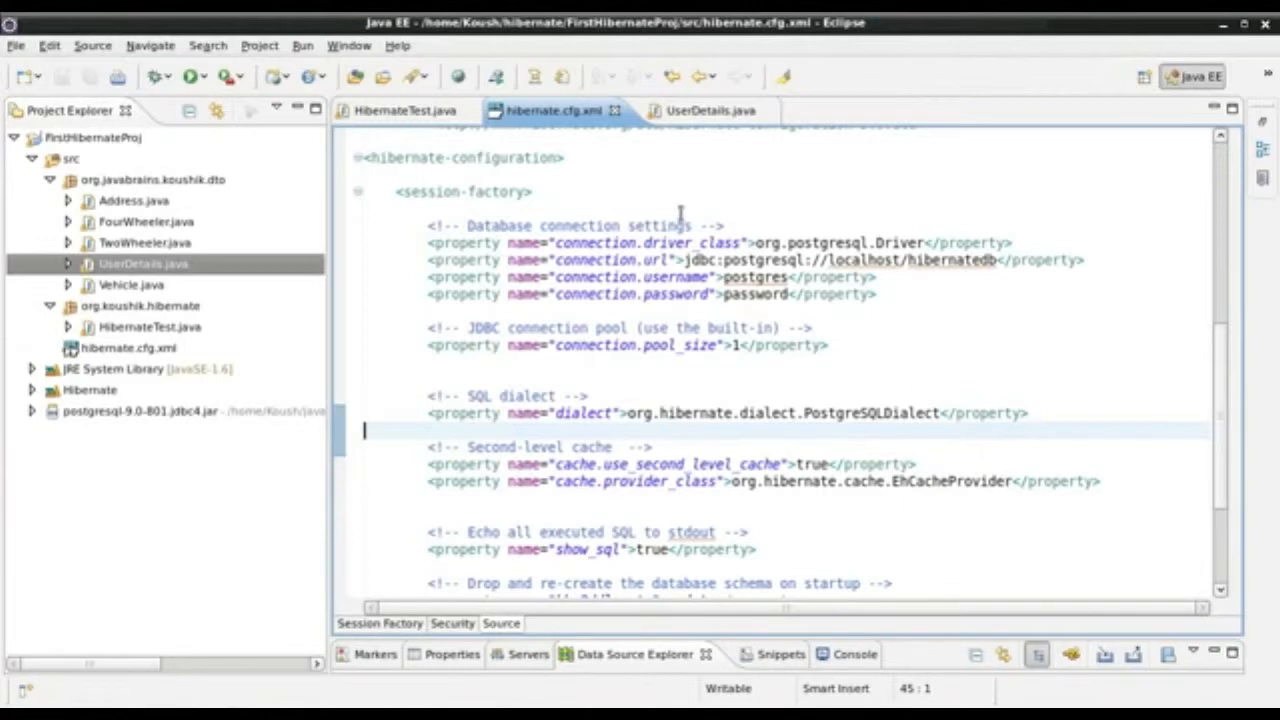
{"action": "mouse_move", "coordinate": [752, 183]}
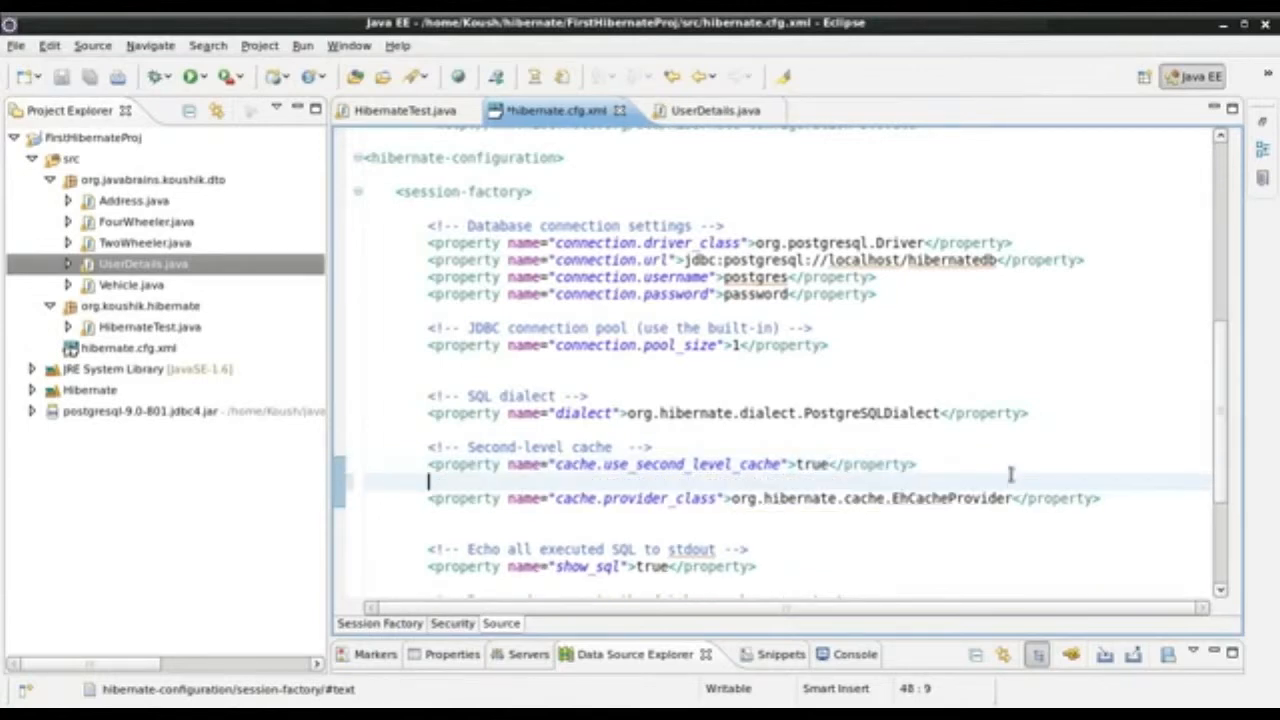
{"action": "triple_click", "coordinate": [670, 464]}
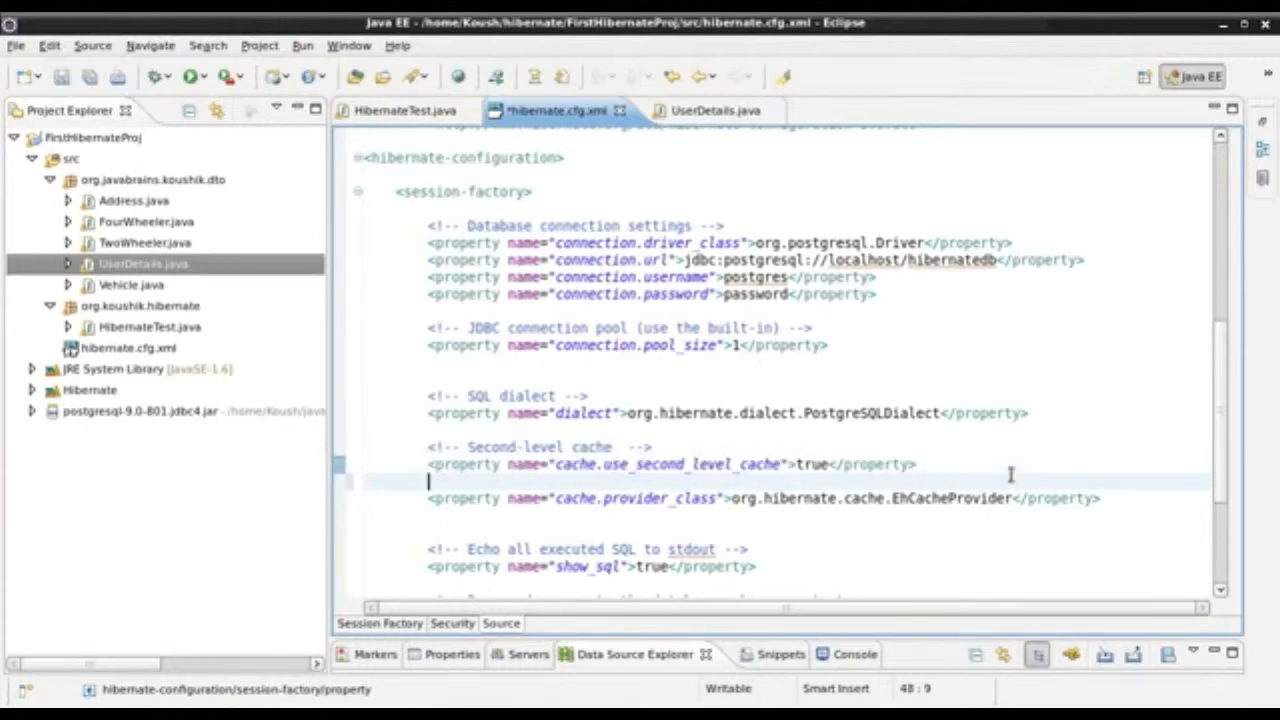
{"action": "type", "text": "<property name=\"cache.use_second_level_cache\">true</property>"}
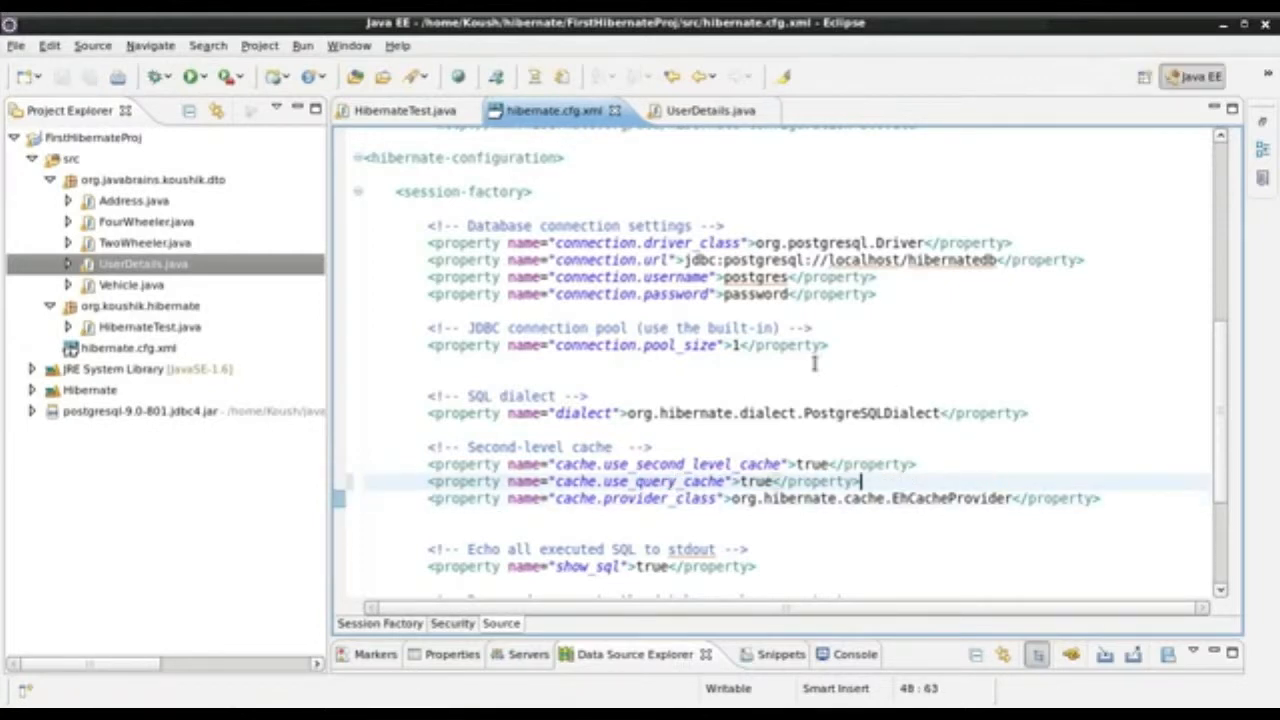
{"action": "left_click", "coordinate": [393, 110]}
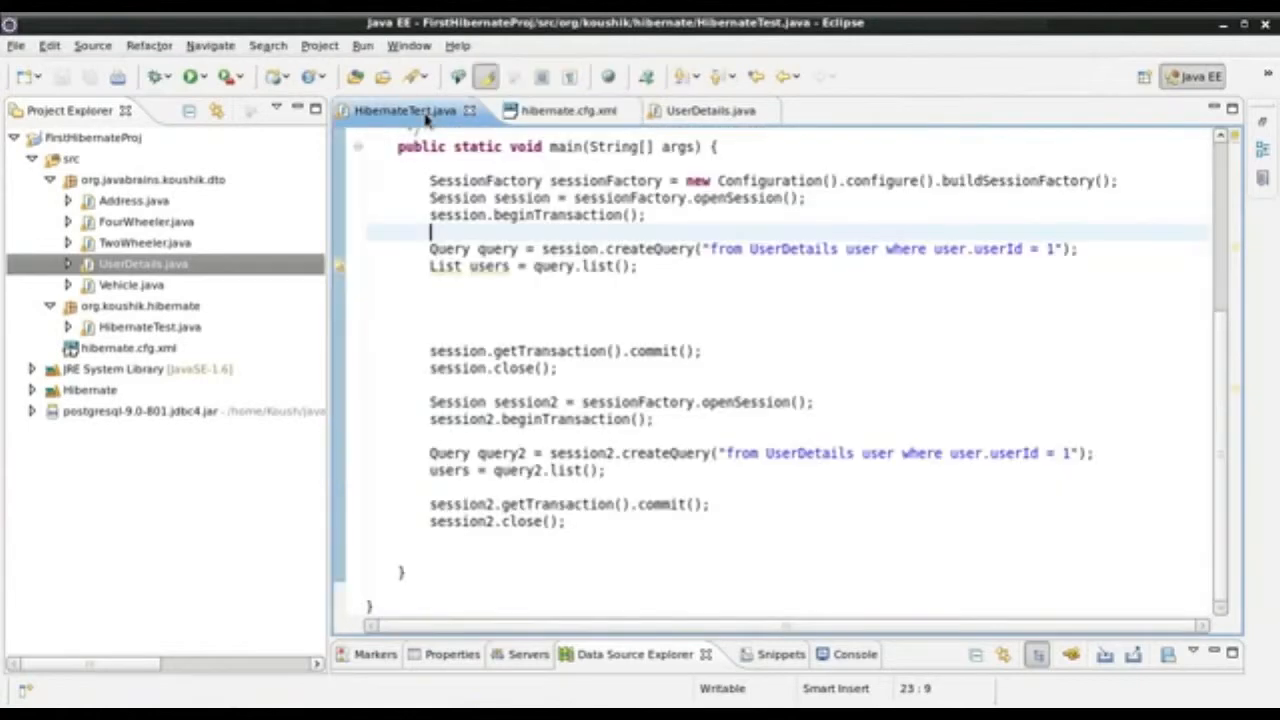
{"action": "left_click", "coordinate": [553, 110]}
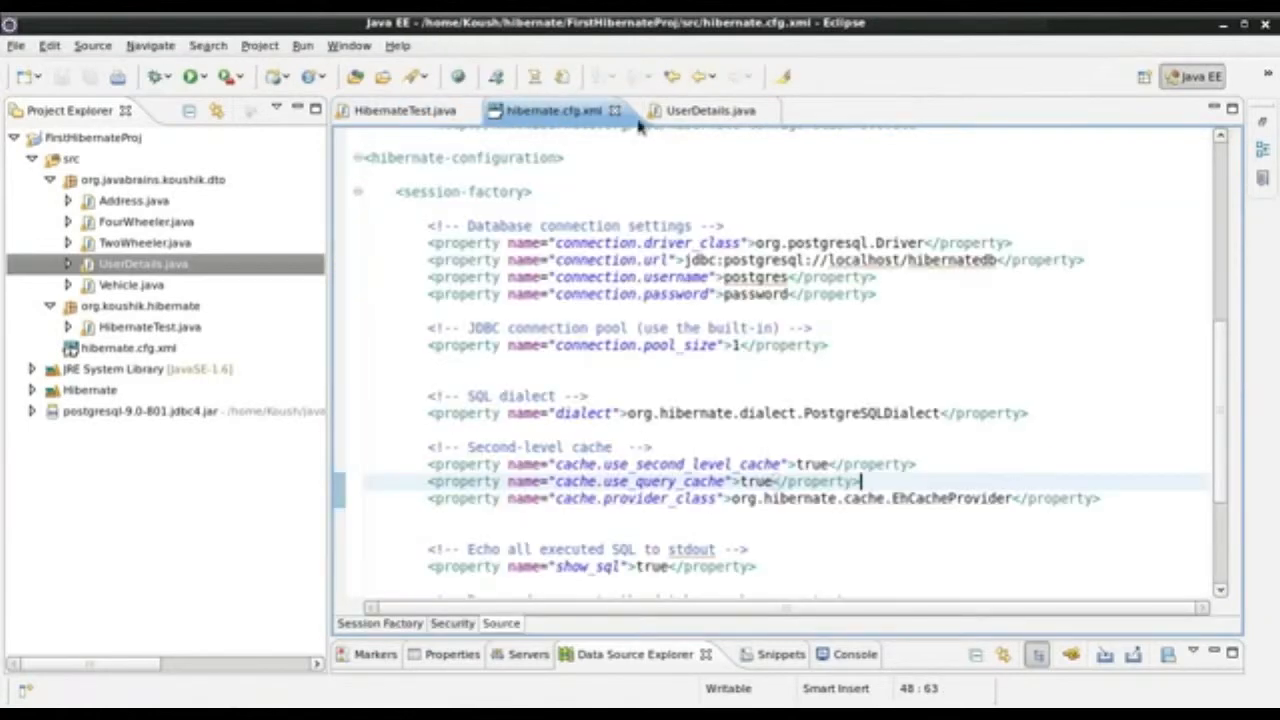
{"action": "left_click", "coordinate": [708, 110]}
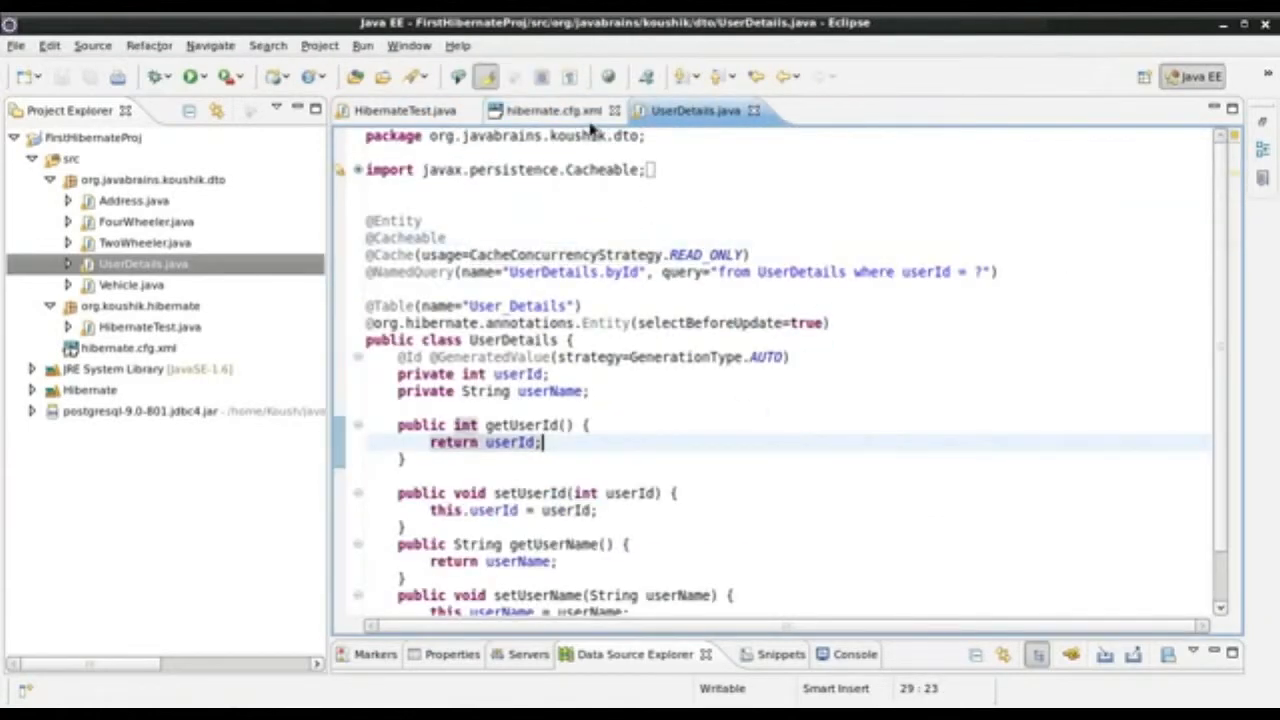
{"action": "left_click", "coordinate": [546, 110]}
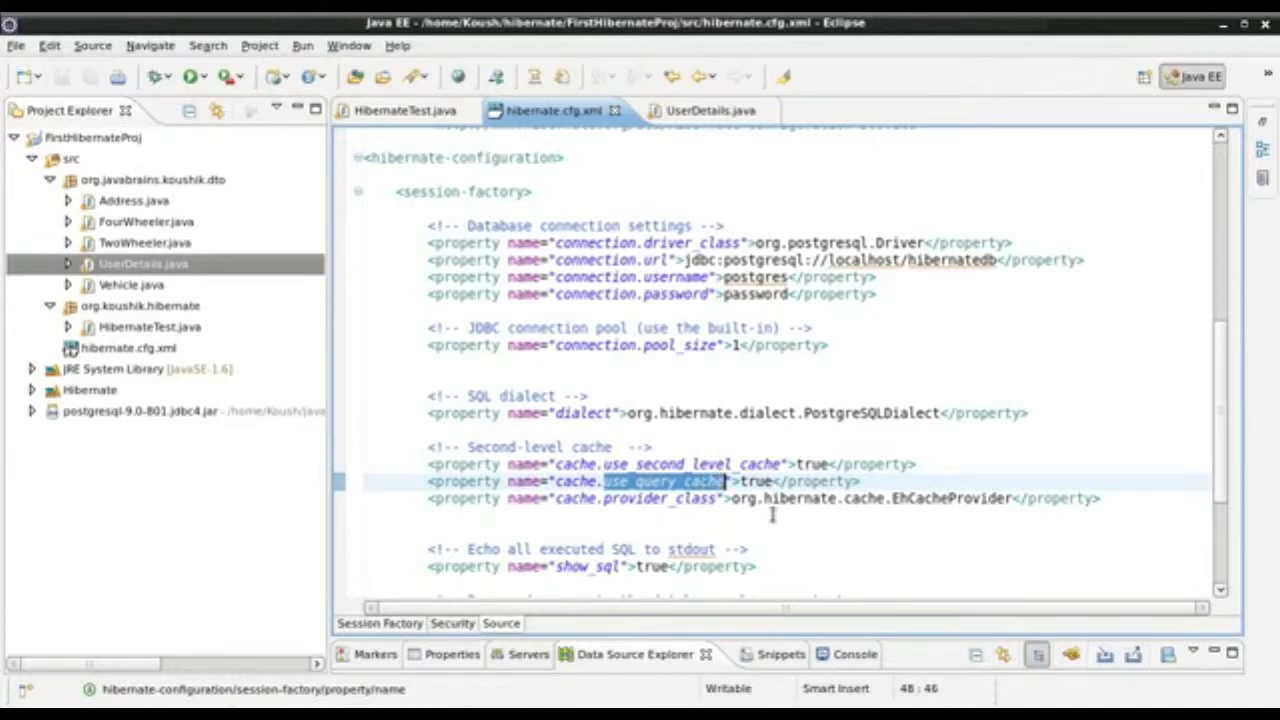
{"action": "left_click", "coordinate": [905, 462]}
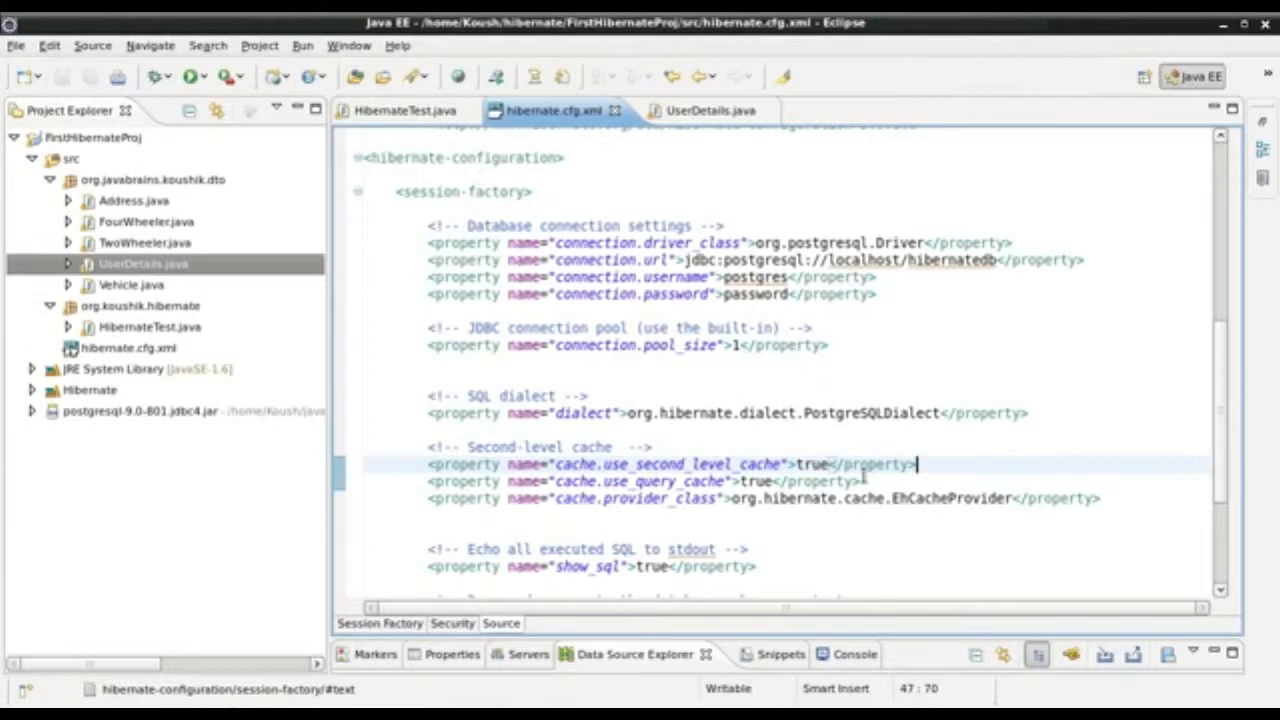
{"action": "left_click", "coordinate": [845, 481]}
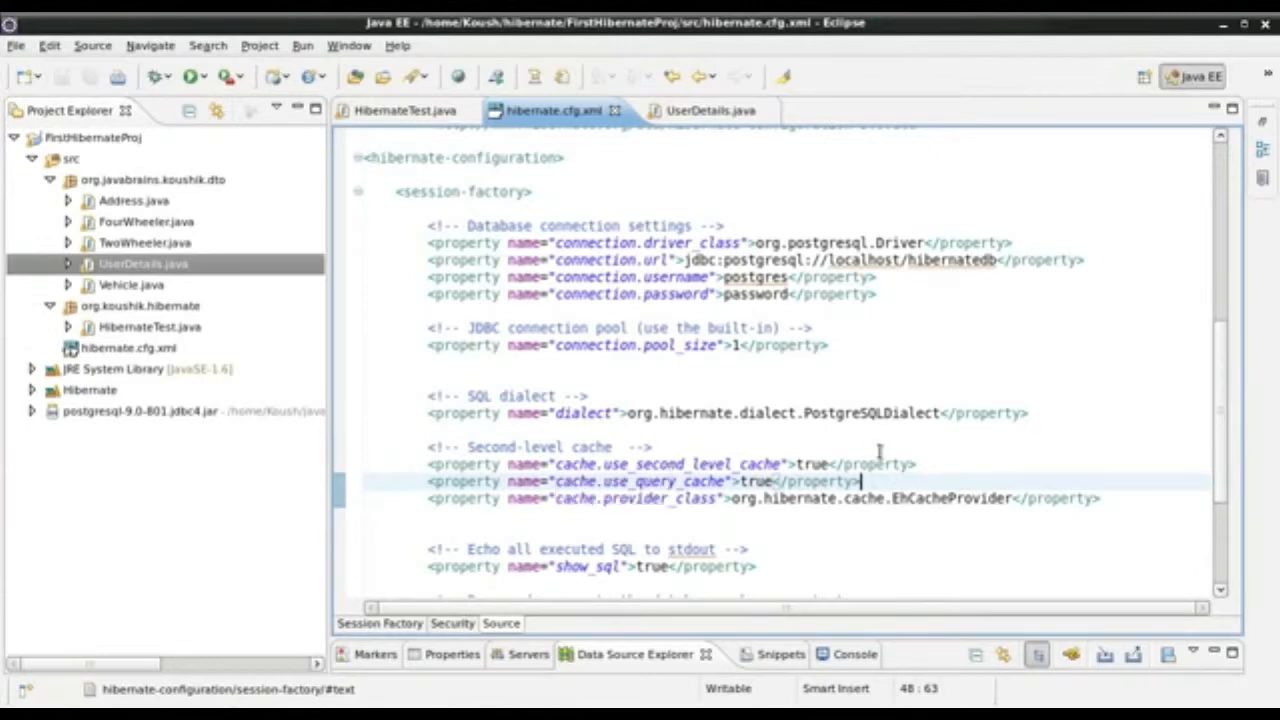
{"action": "mouse_move", "coordinate": [977, 433]}
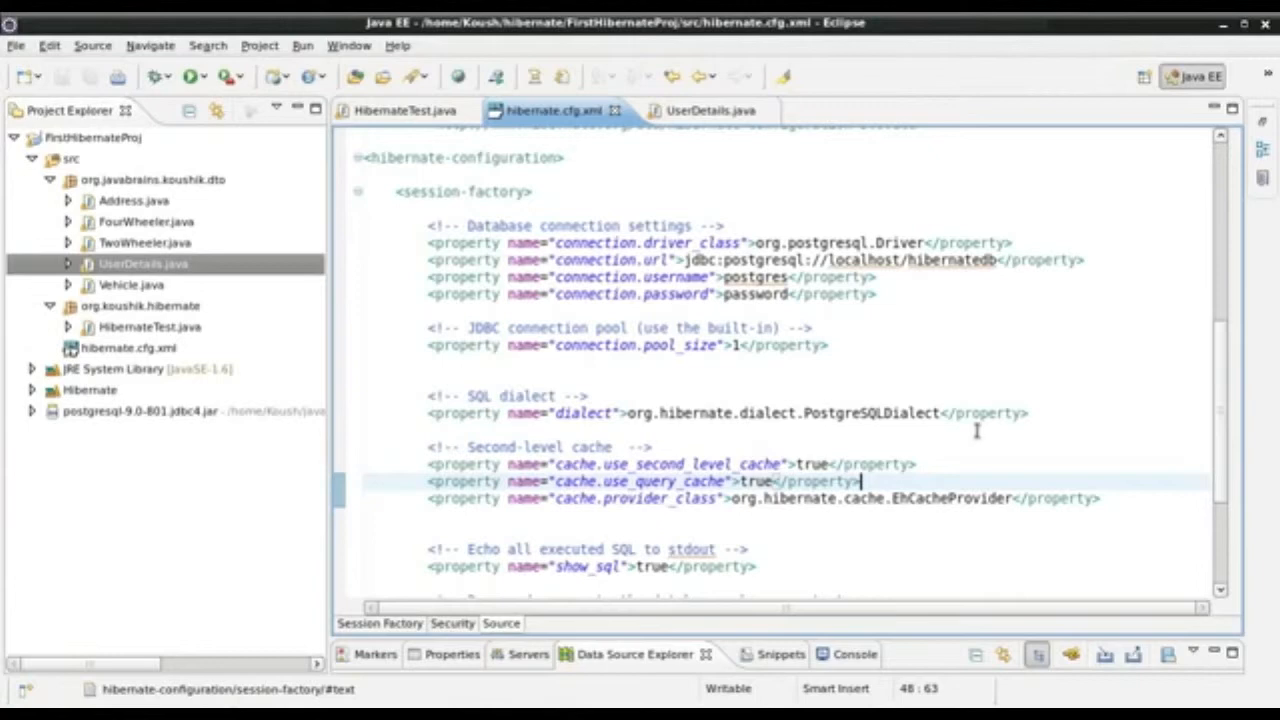
{"action": "mouse_move", "coordinate": [873, 193]}
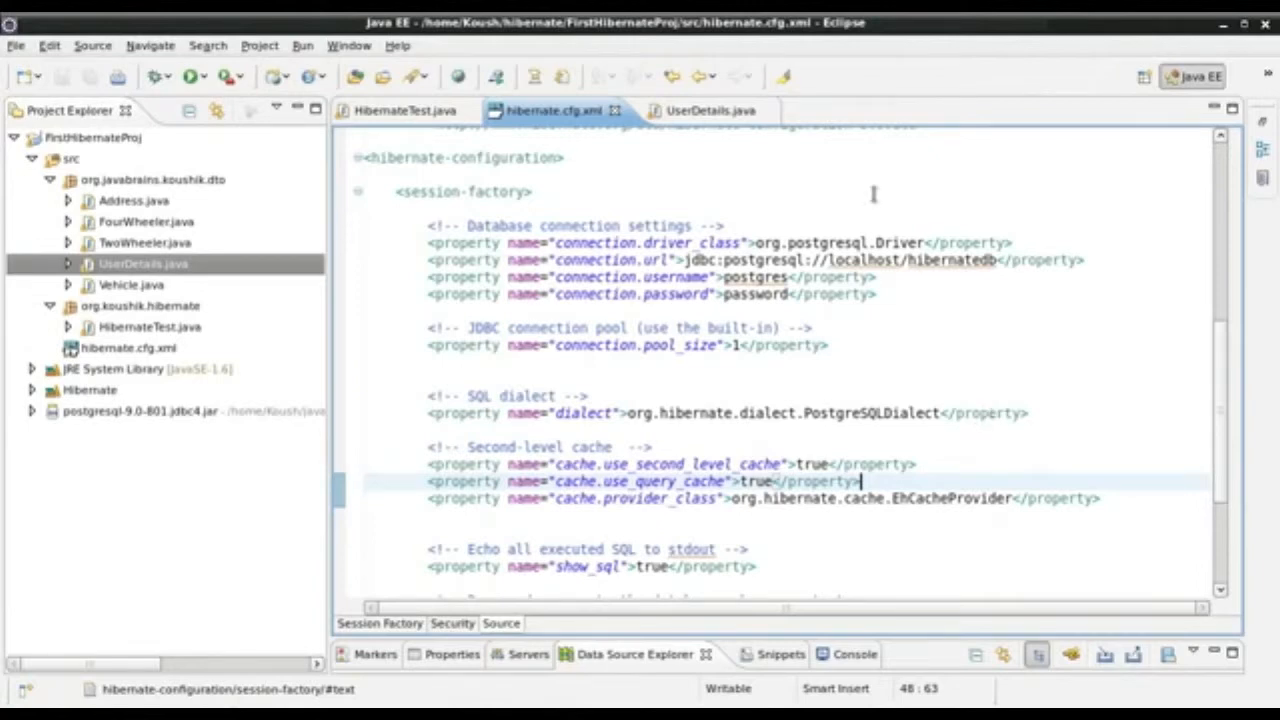
{"action": "mouse_move", "coordinate": [475, 376]}
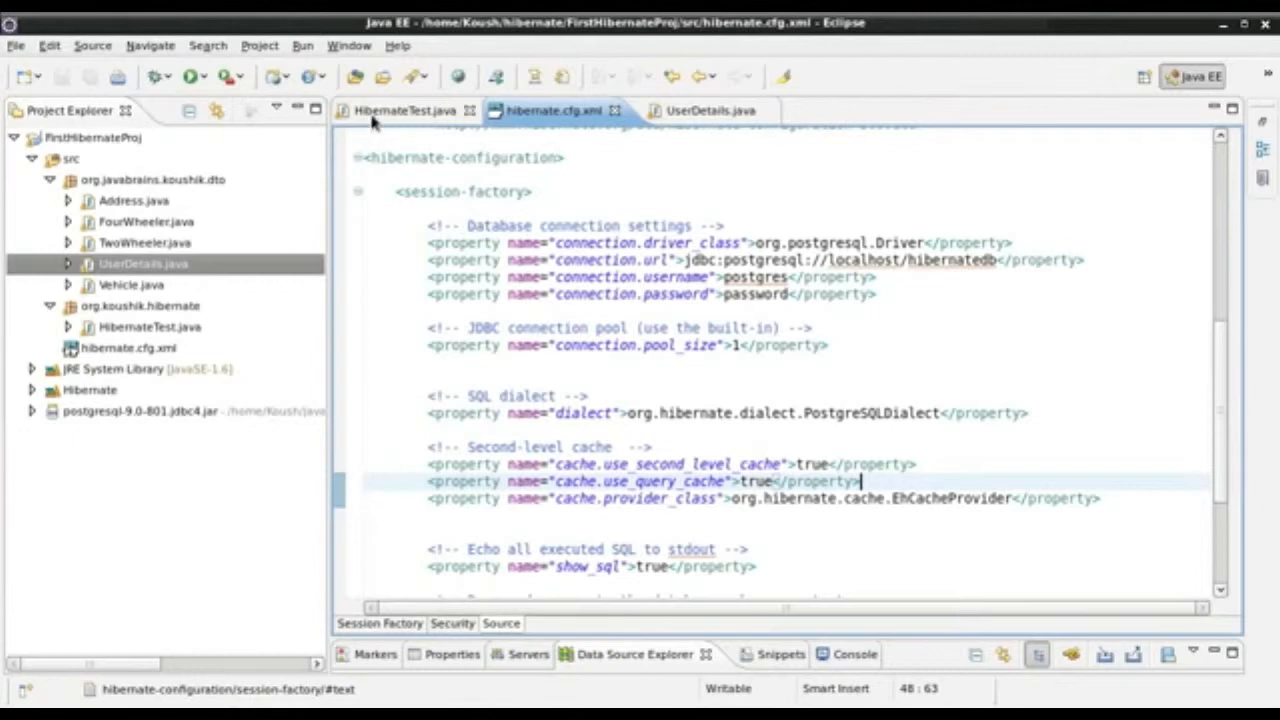
{"action": "left_click", "coordinate": [404, 110]}
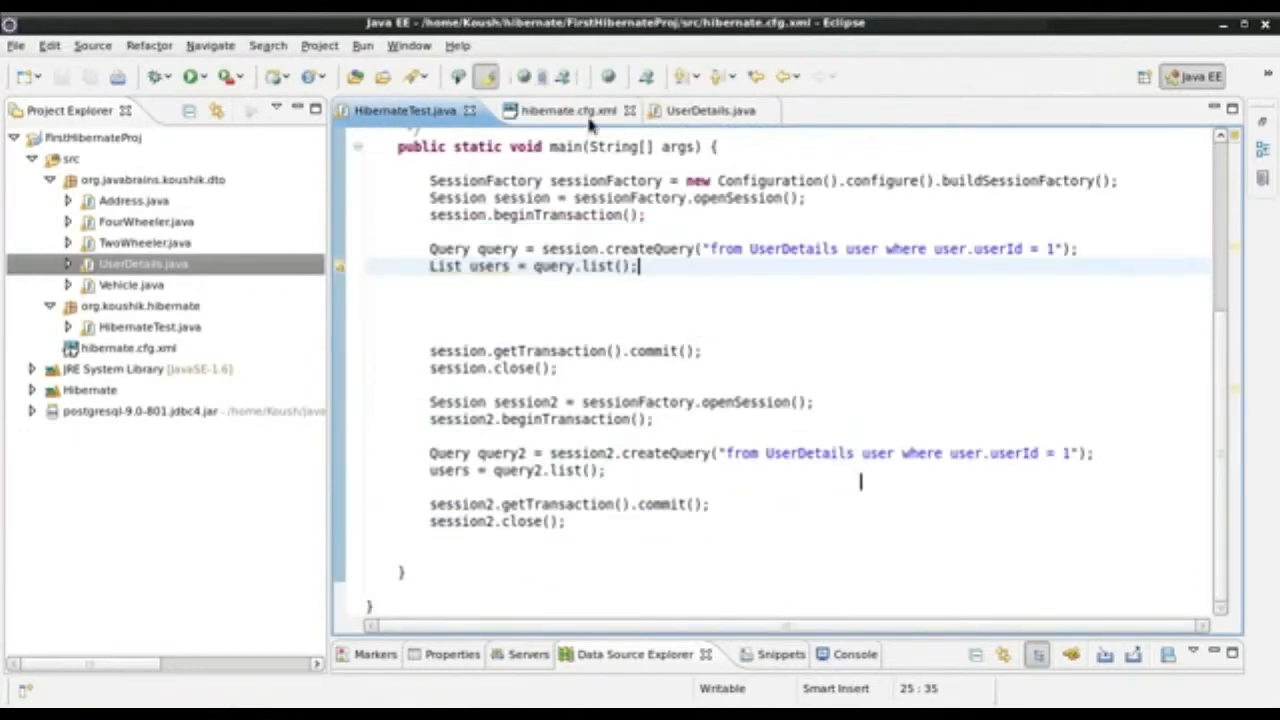
{"action": "left_click", "coordinate": [553, 110]}
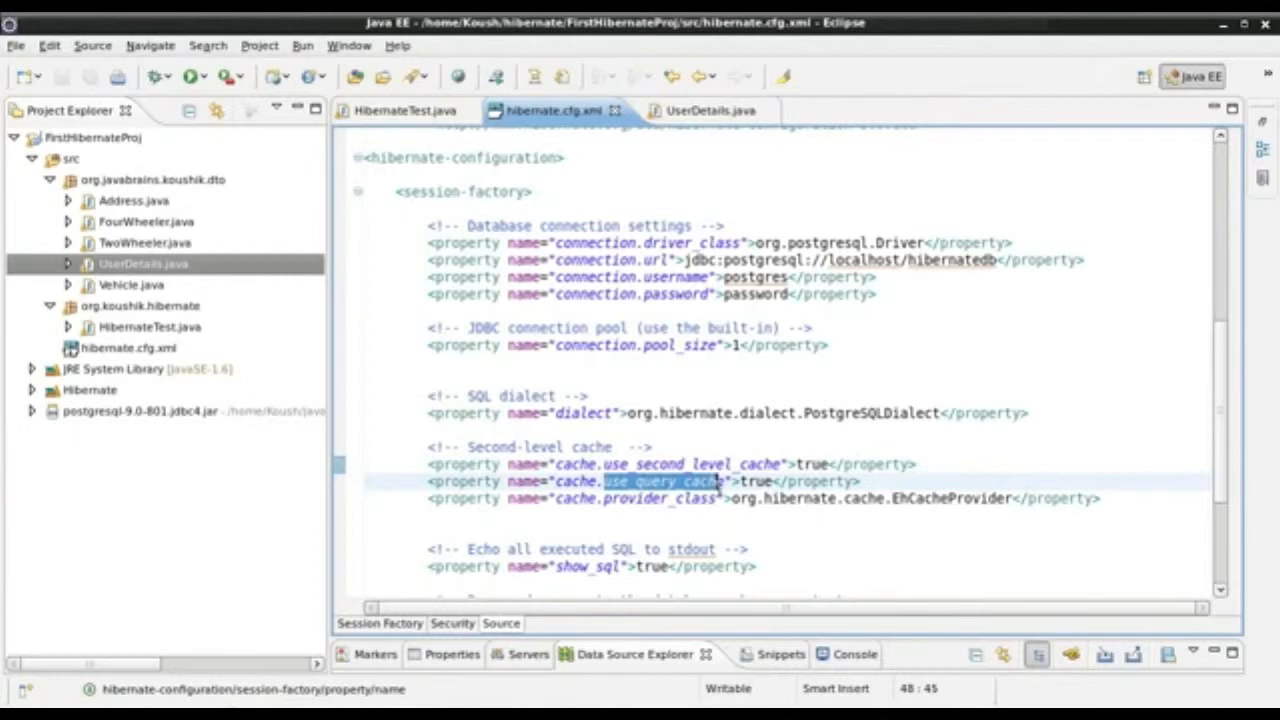
{"action": "left_click", "coordinate": [919, 463]}
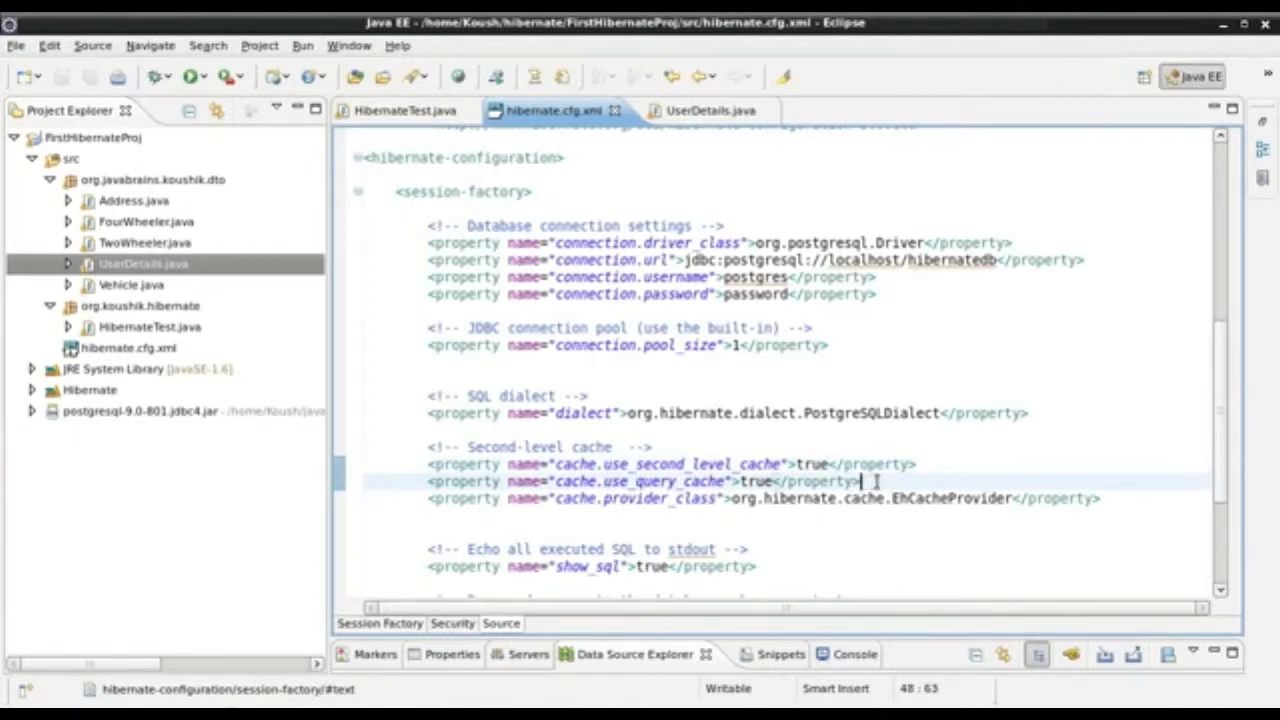
{"action": "triple_click", "coordinate": [630, 481]}
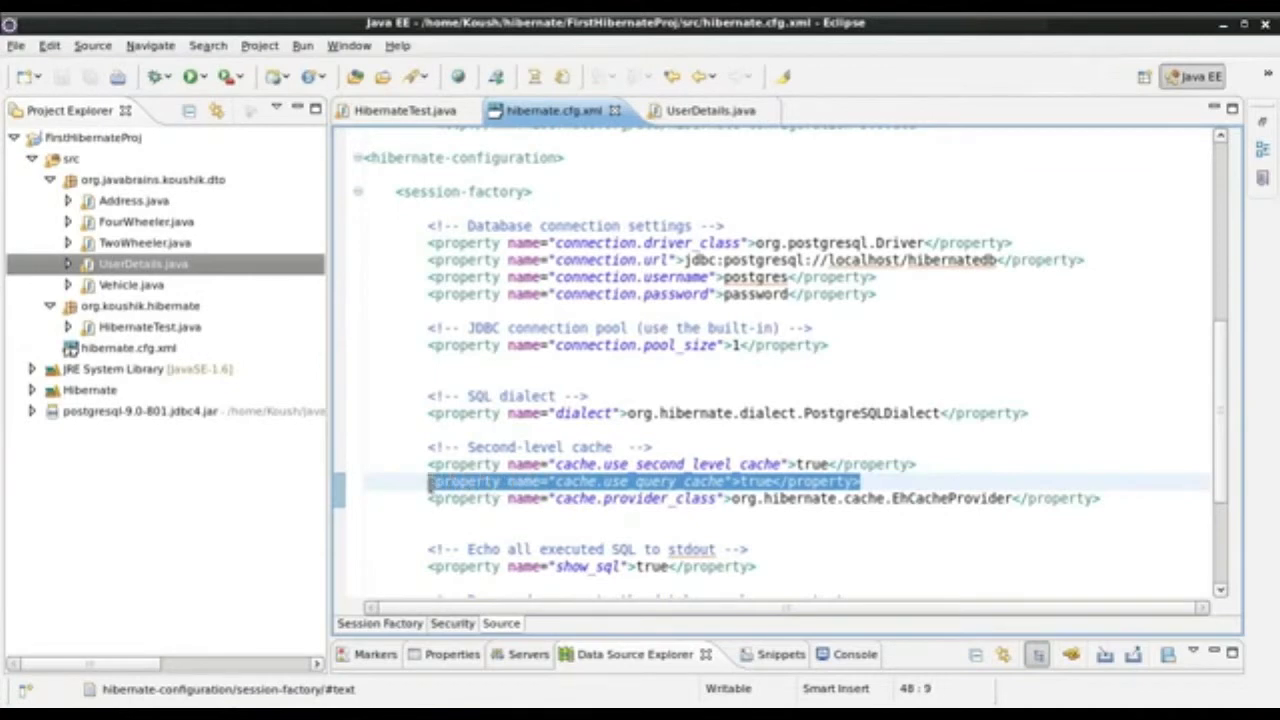
{"action": "left_click", "coordinate": [765, 499]}
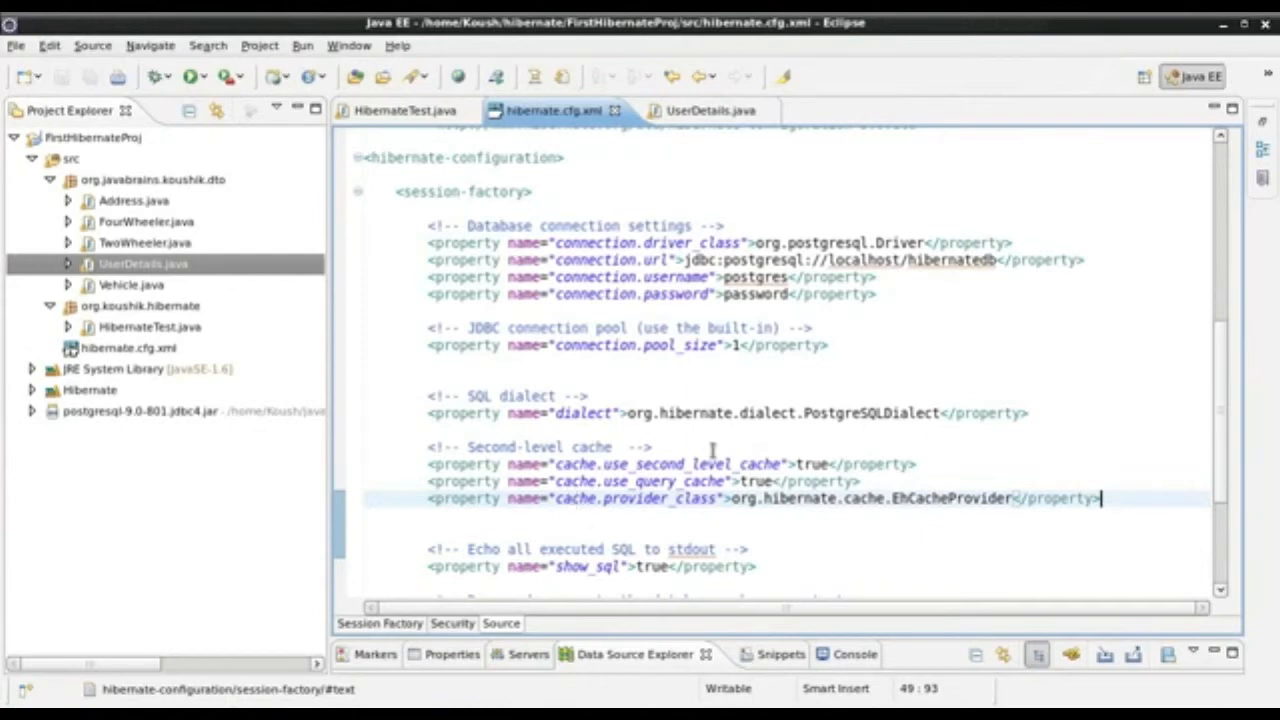
{"action": "left_click", "coordinate": [740, 481]}
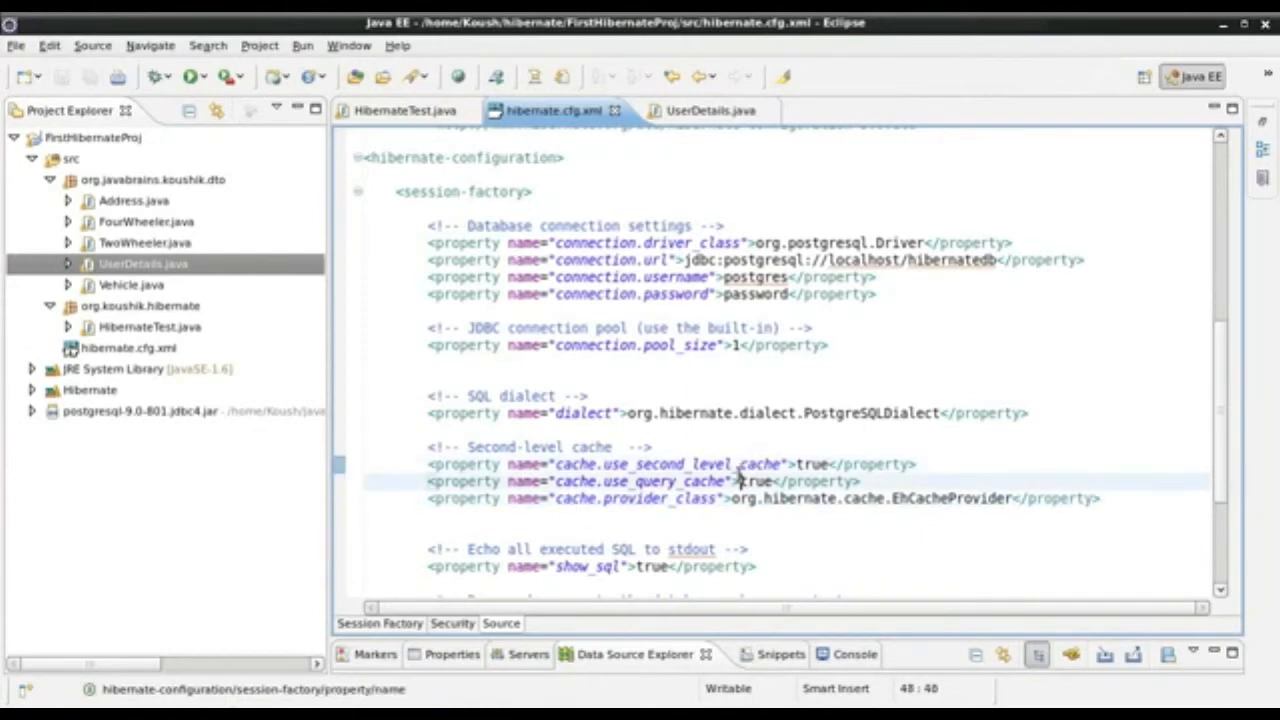